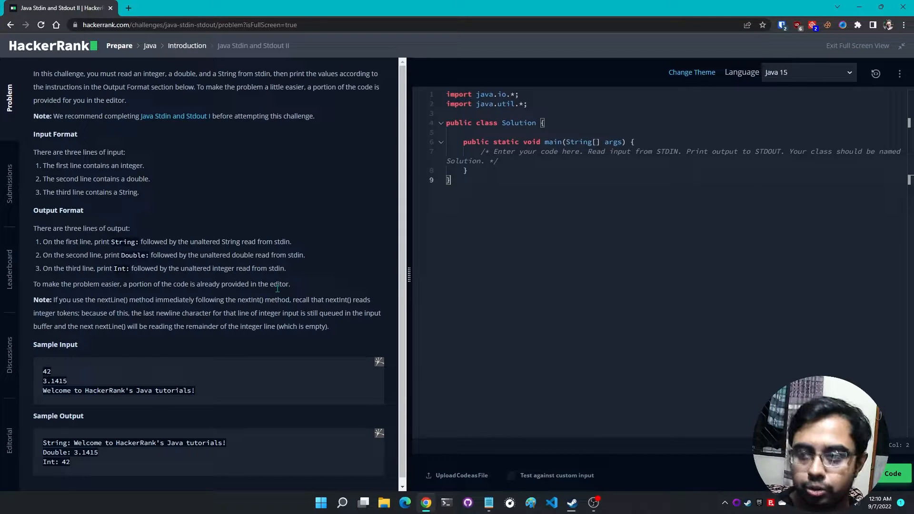
pyautogui.moveTo(239, 125)
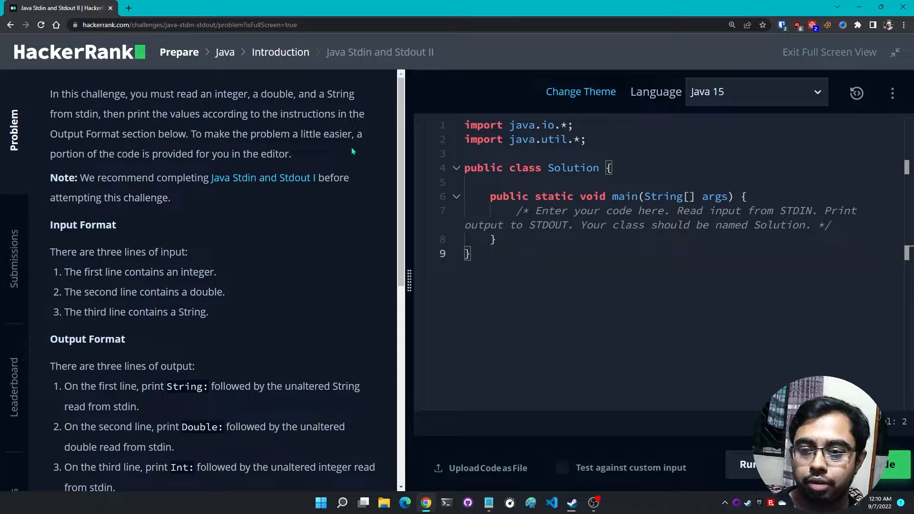
pyautogui.moveTo(295, 162)
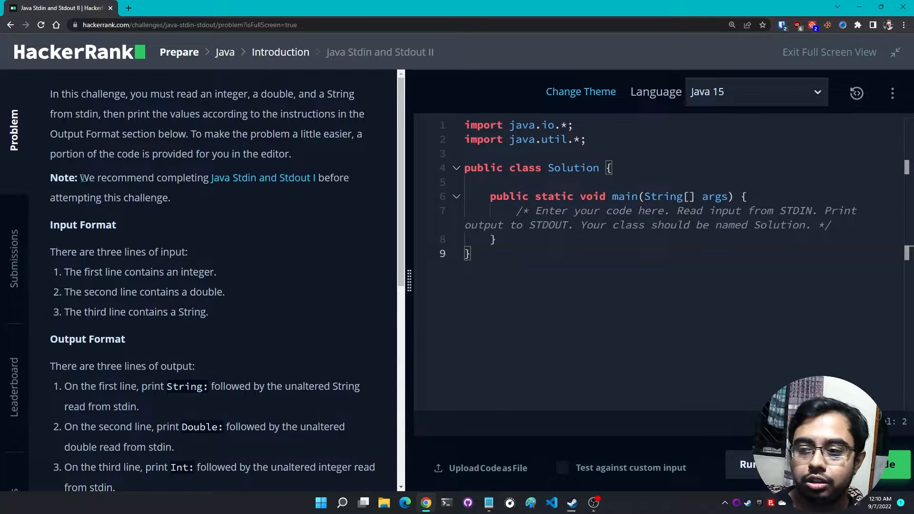
pyautogui.moveTo(254, 182)
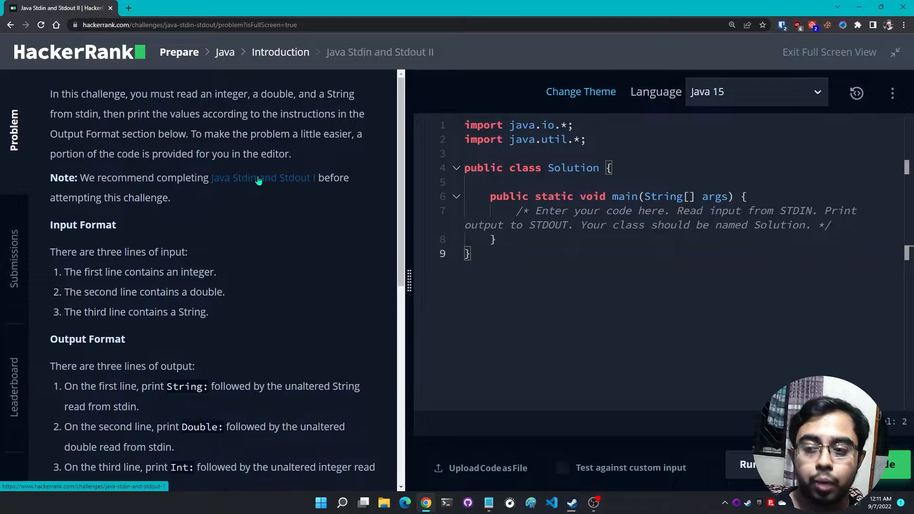
# Delete the placeholder comment inside main and scroll to the sample input and output
pyautogui.click(261, 178)
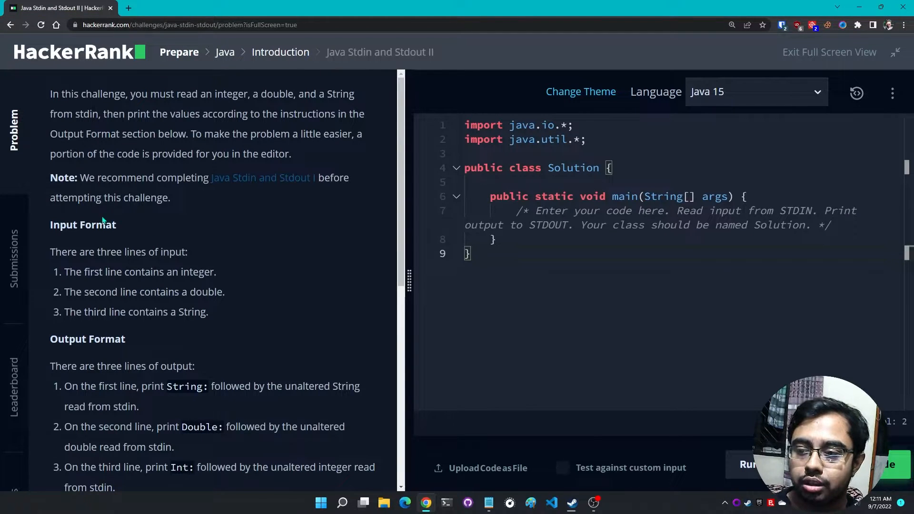
pyautogui.scroll(-3)
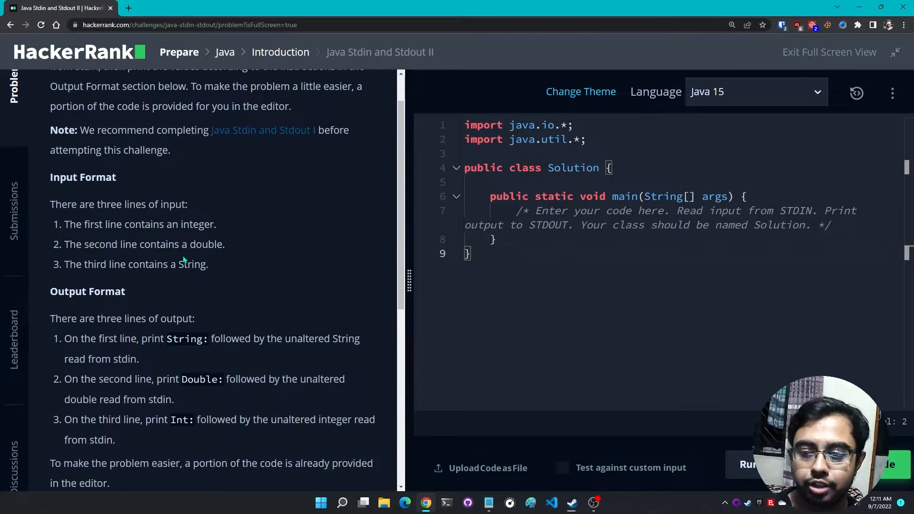
pyautogui.doubleClick(197, 225)
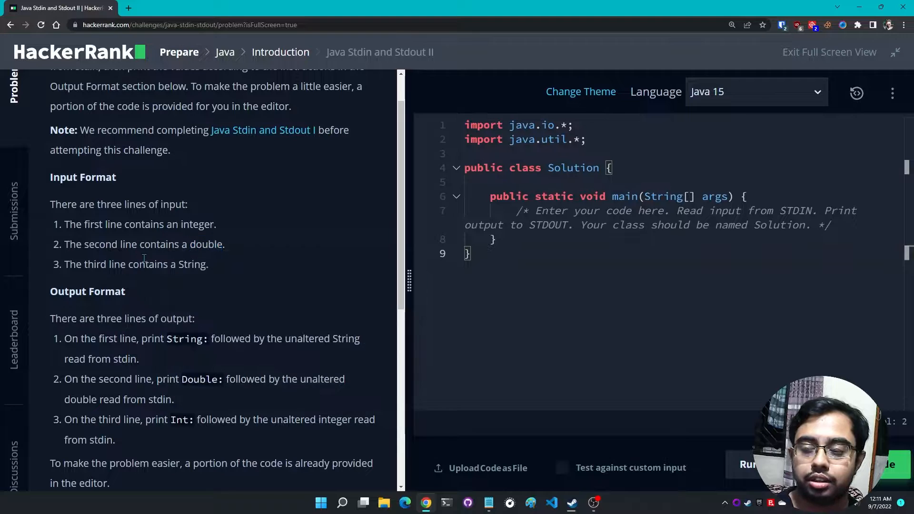
pyautogui.scroll(-3)
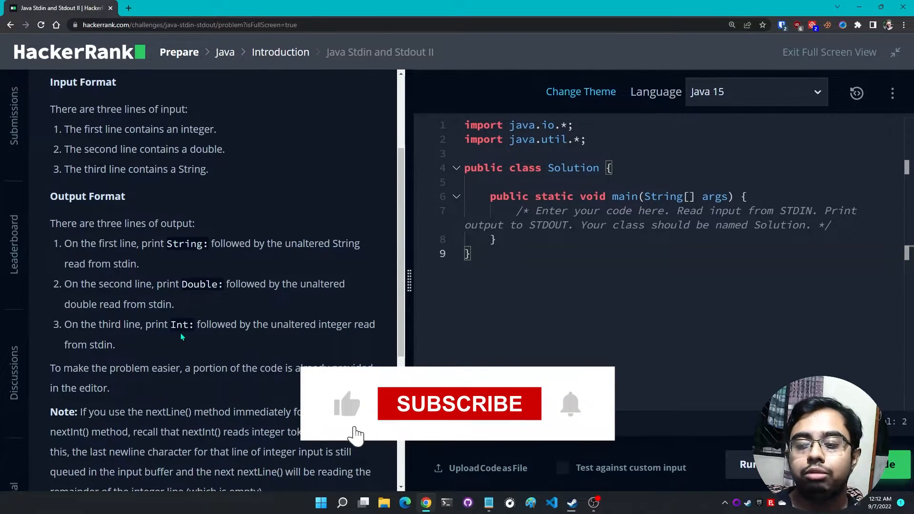
pyautogui.click(460, 404)
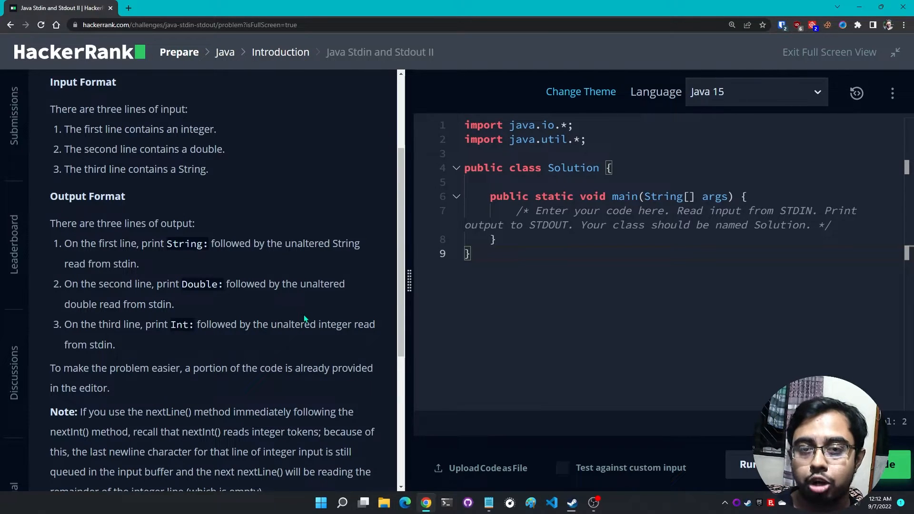
pyautogui.moveTo(290, 394)
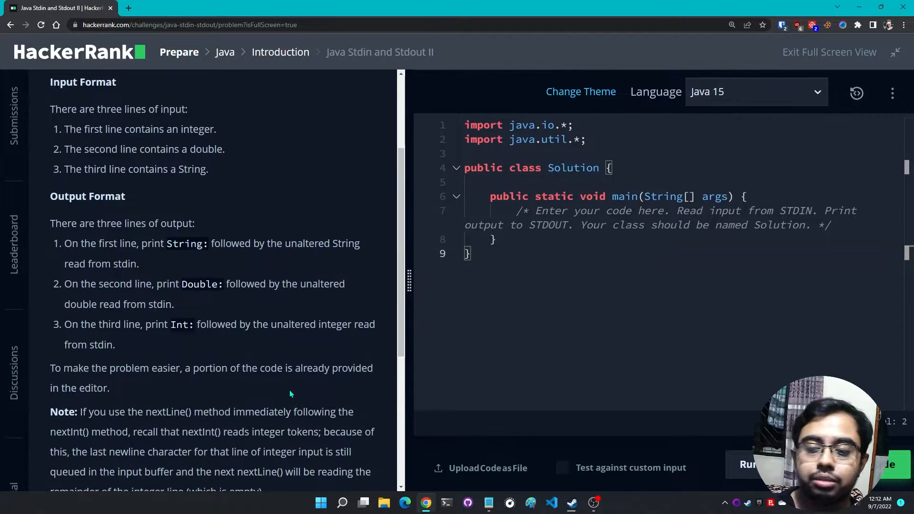
pyautogui.scroll(-3)
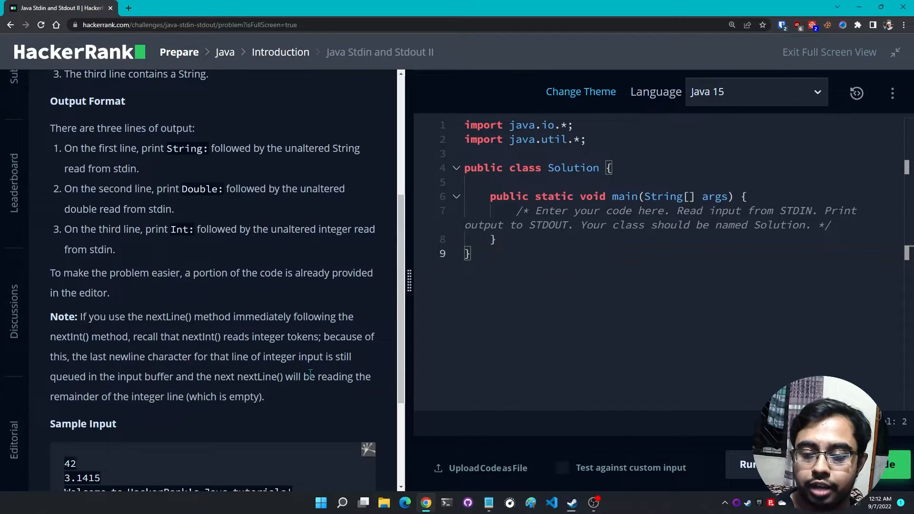
pyautogui.moveTo(239, 382)
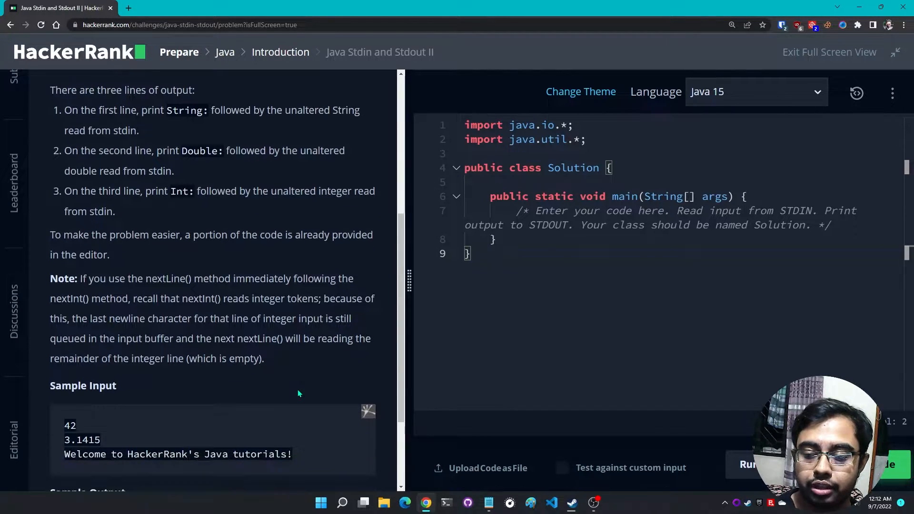
pyautogui.scroll(-3)
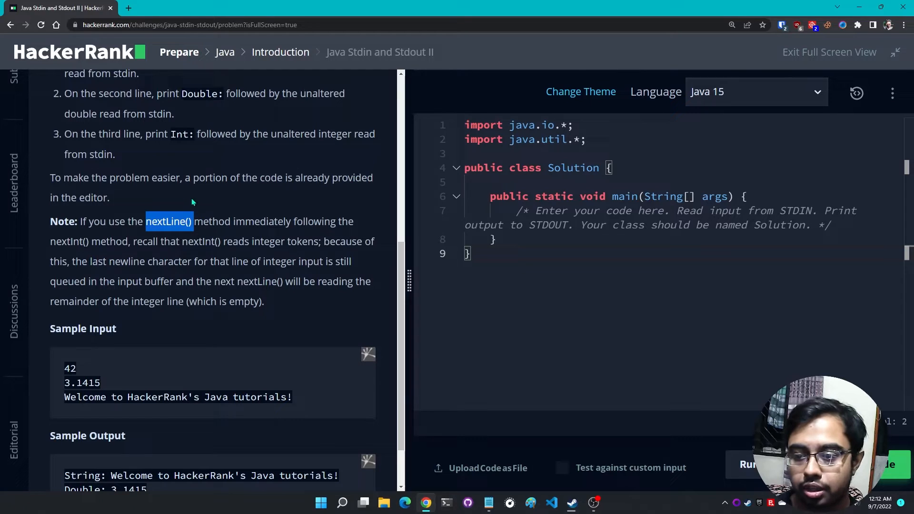
pyautogui.scroll(-3)
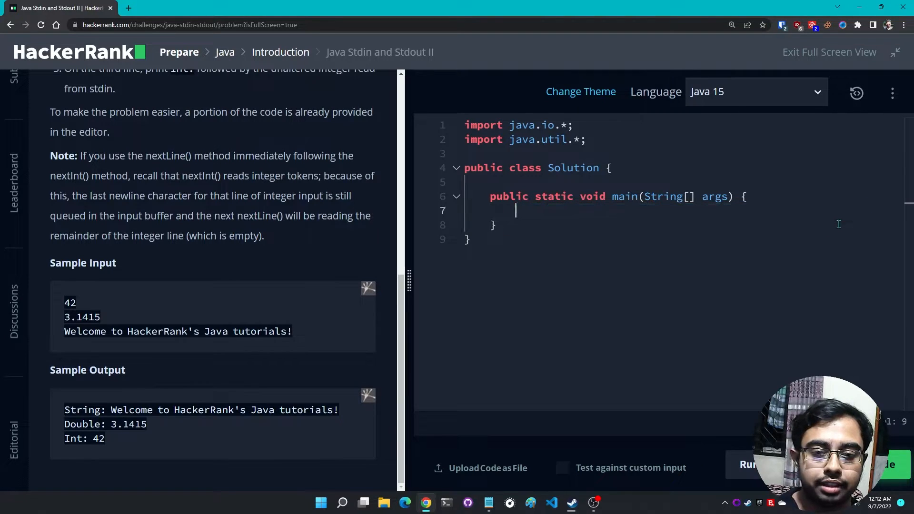
# Create a Scanner named scanner on System.in inside main
pyautogui.write('Sca')
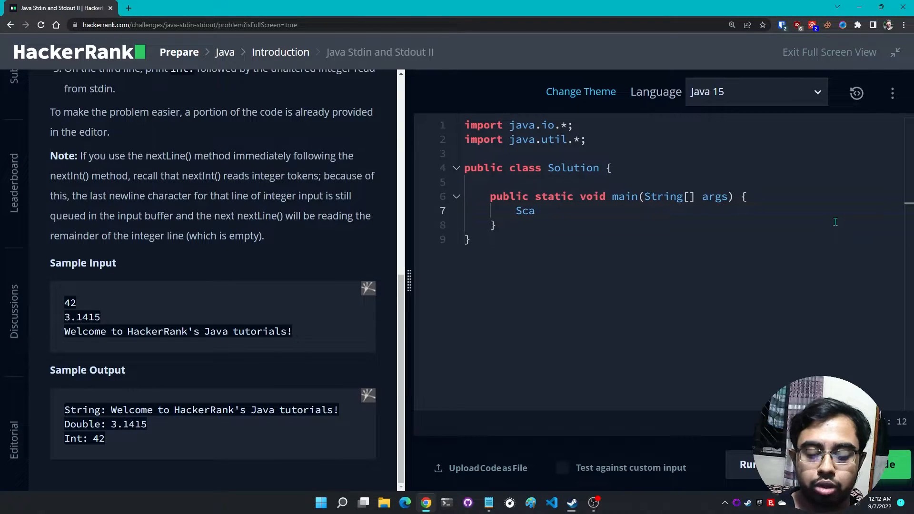
pyautogui.write('nner')
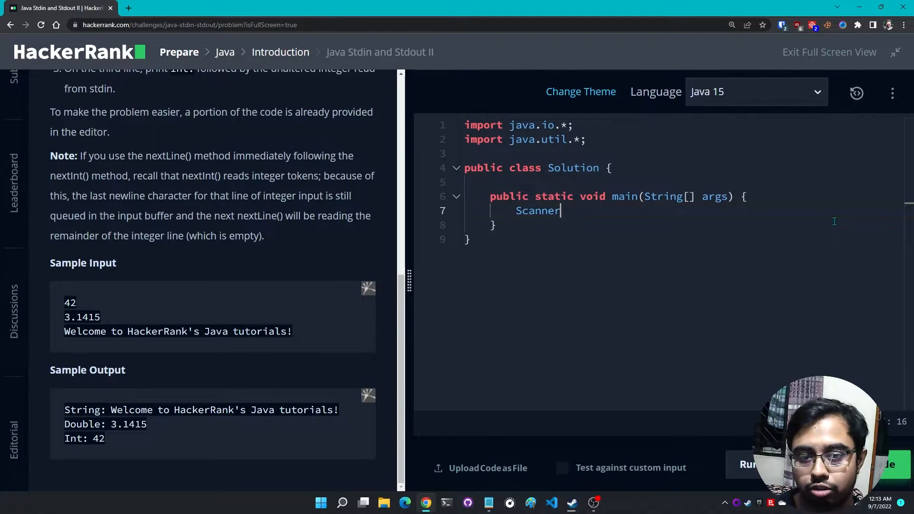
pyautogui.write('scanner')
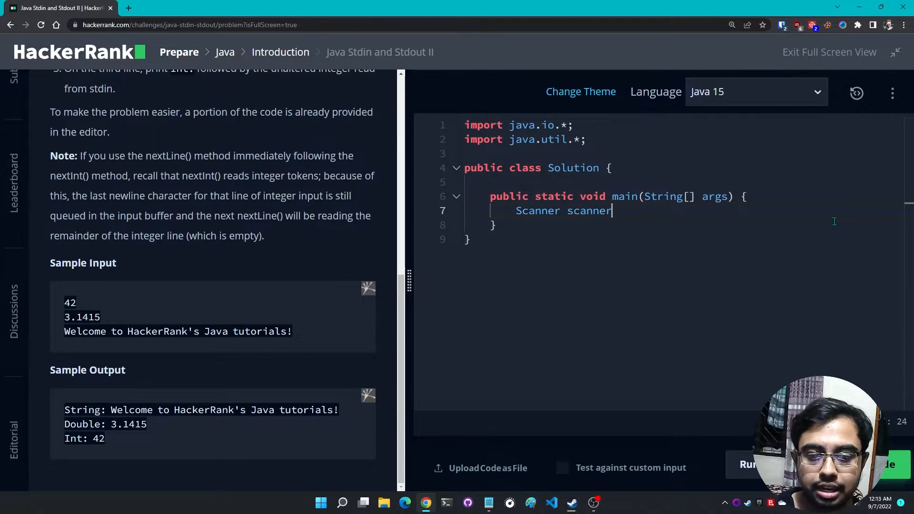
pyautogui.write('= new S')
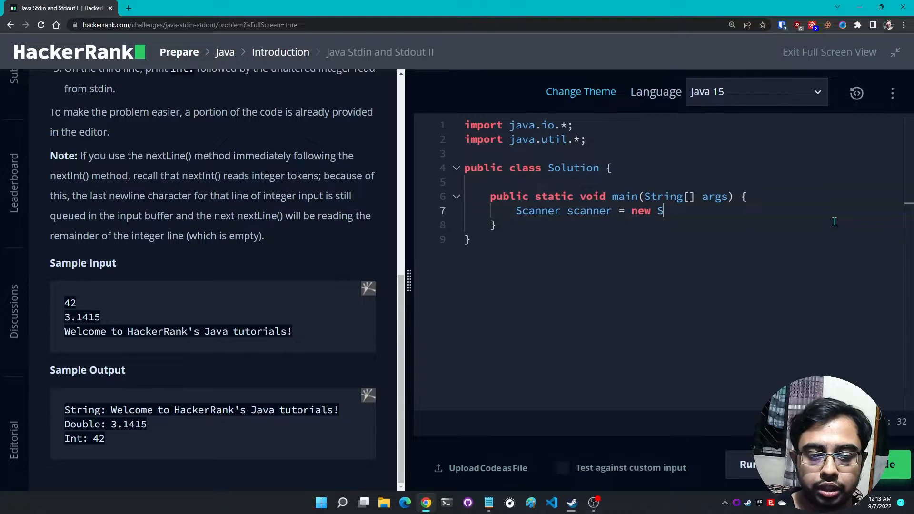
pyautogui.write('canner(s')
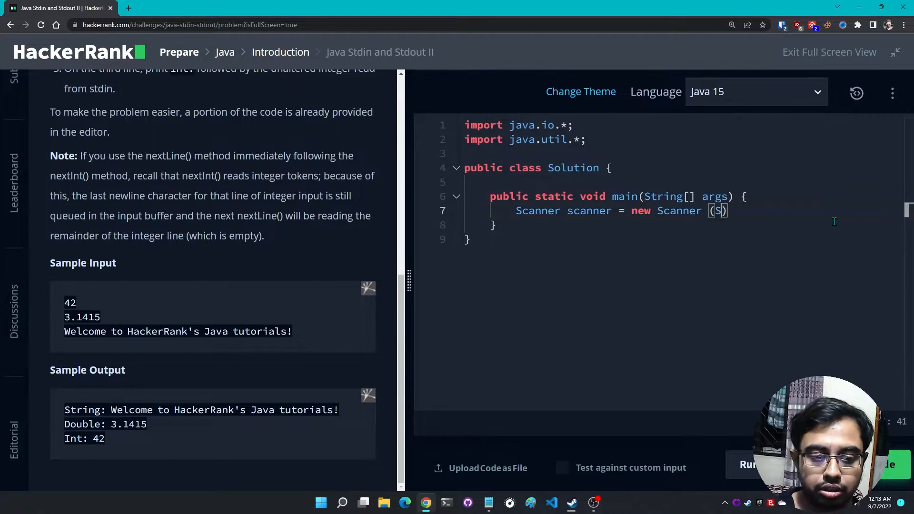
pyautogui.write('ystem.in')
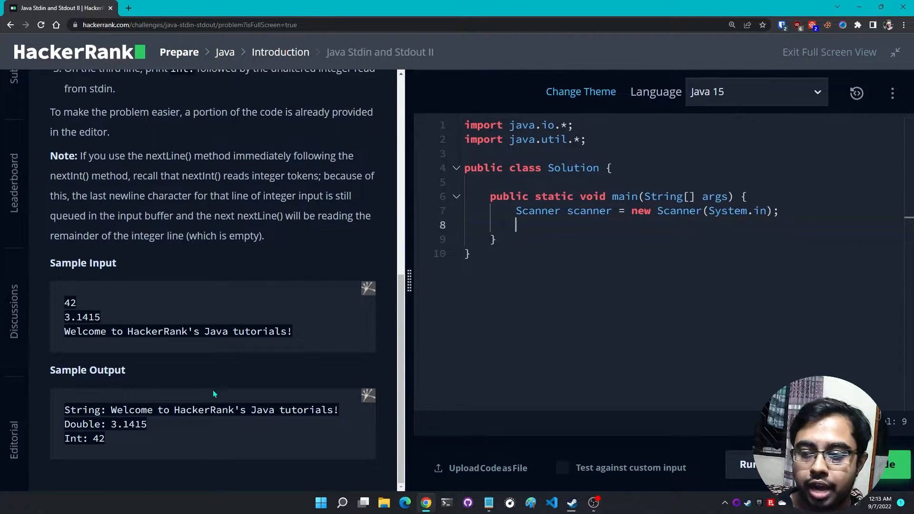
pyautogui.doubleClick(70, 302)
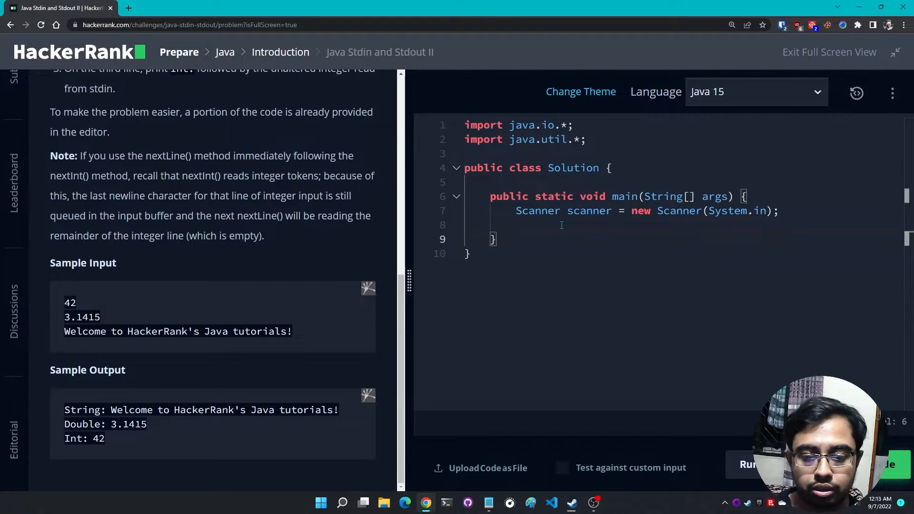
# Read the first integer into int var1 with scanner.nextInt()
pyautogui.write('int')
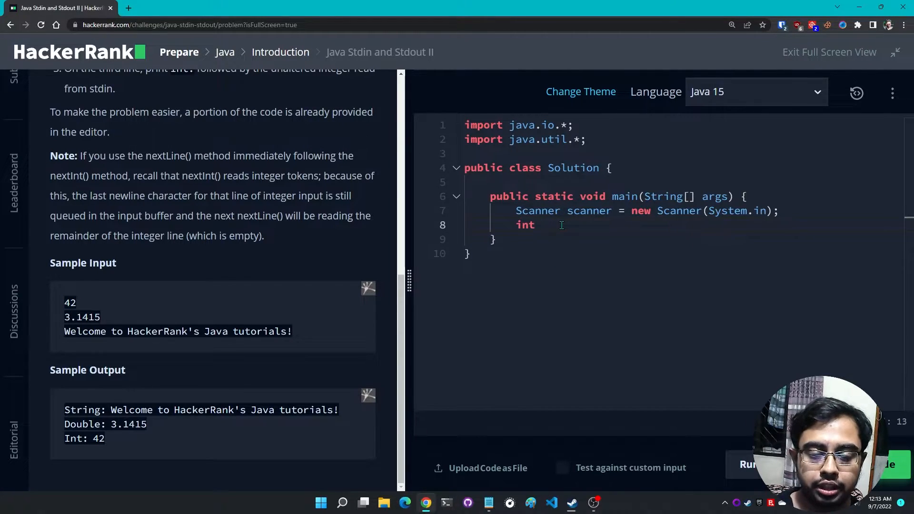
pyautogui.write('var1 = scanner.next')
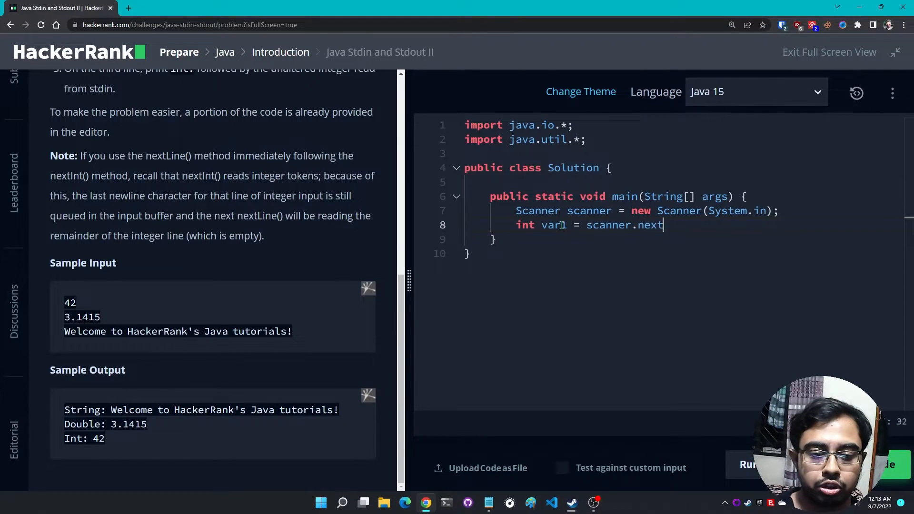
pyautogui.write('Int();')
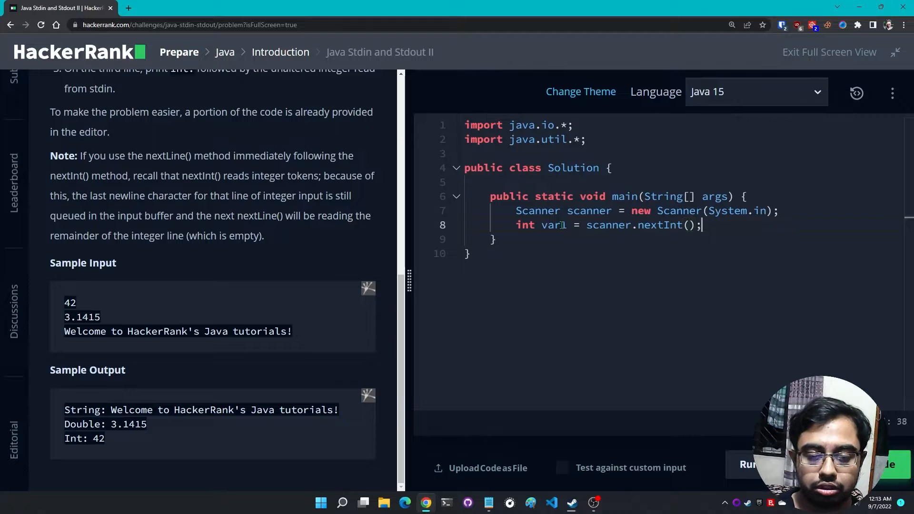
pyautogui.press('Enter')
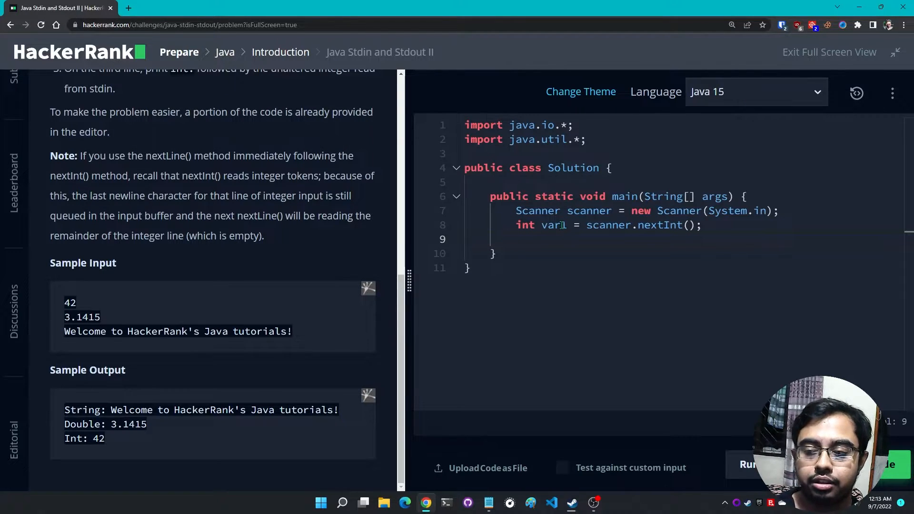
# Read a double into var2 with scanner.nextDouble()
pyautogui.write('d')
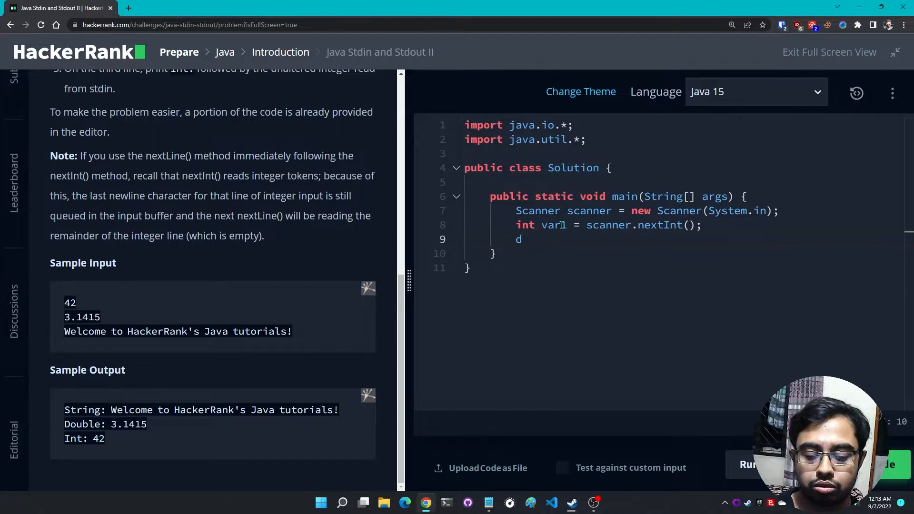
pyautogui.write('ouble va')
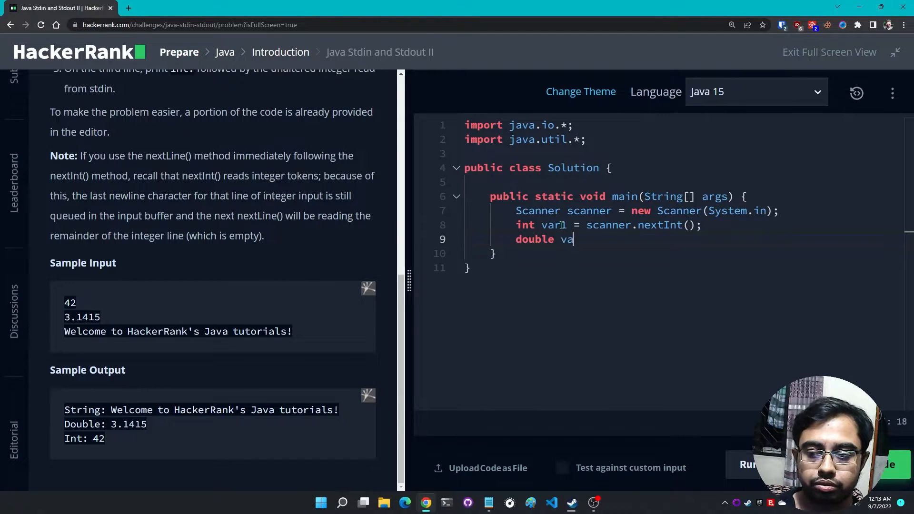
pyautogui.write('r2 = scanner.nextDo')
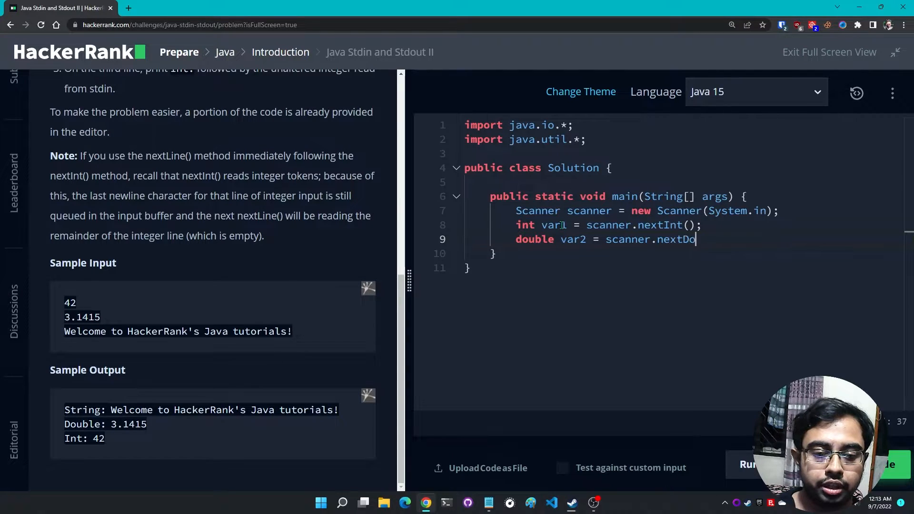
pyautogui.write('uble();')
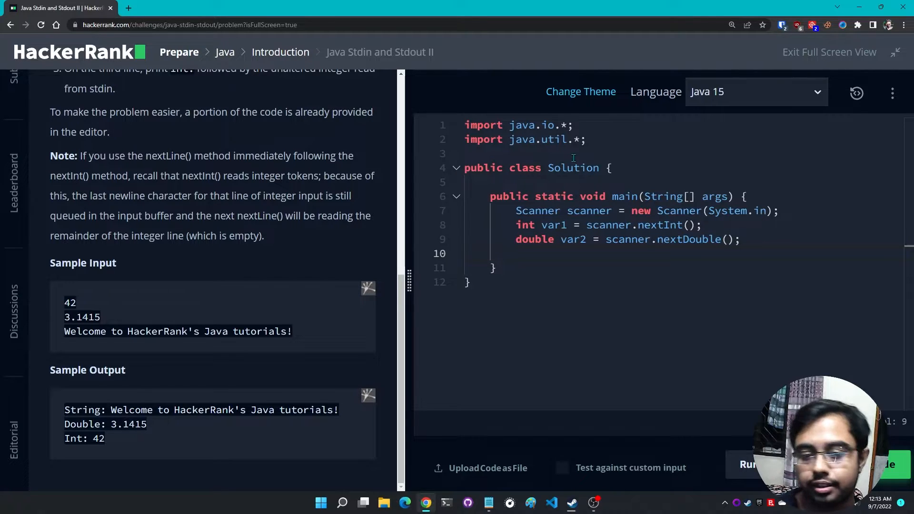
# Read a String into str with scanner.next() and leave blank lines below
pyautogui.doubleClick(84, 331)
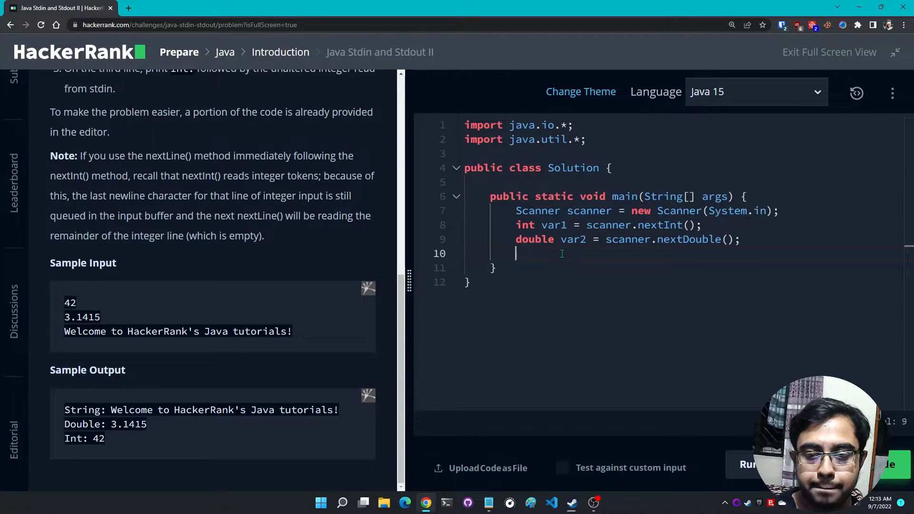
pyautogui.write('String')
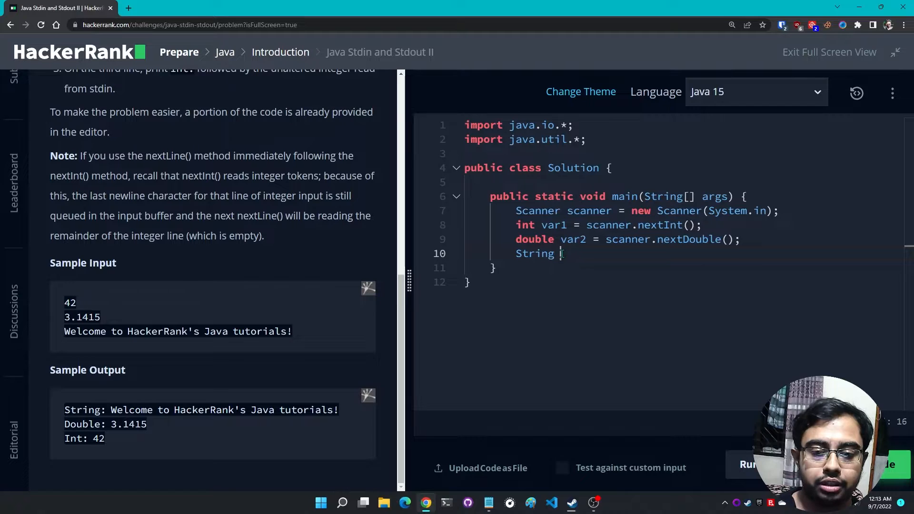
pyautogui.press('BackSpace')
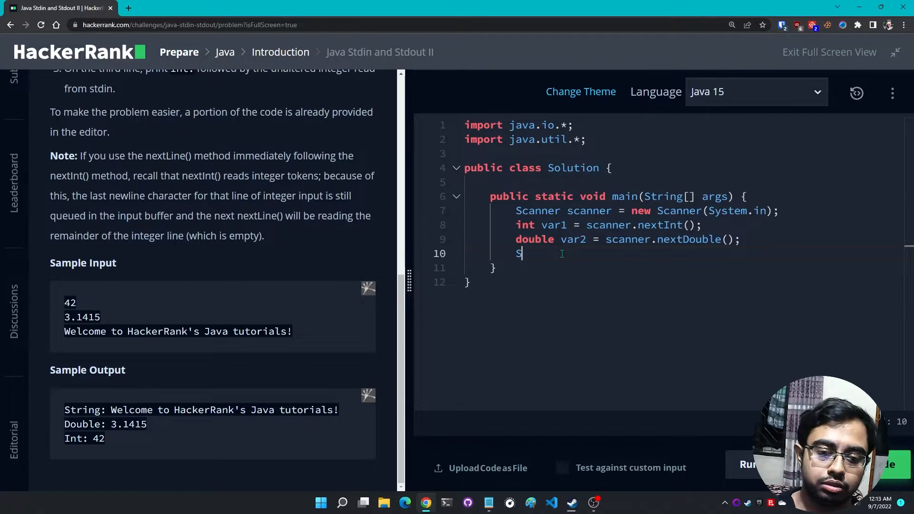
pyautogui.write('tring')
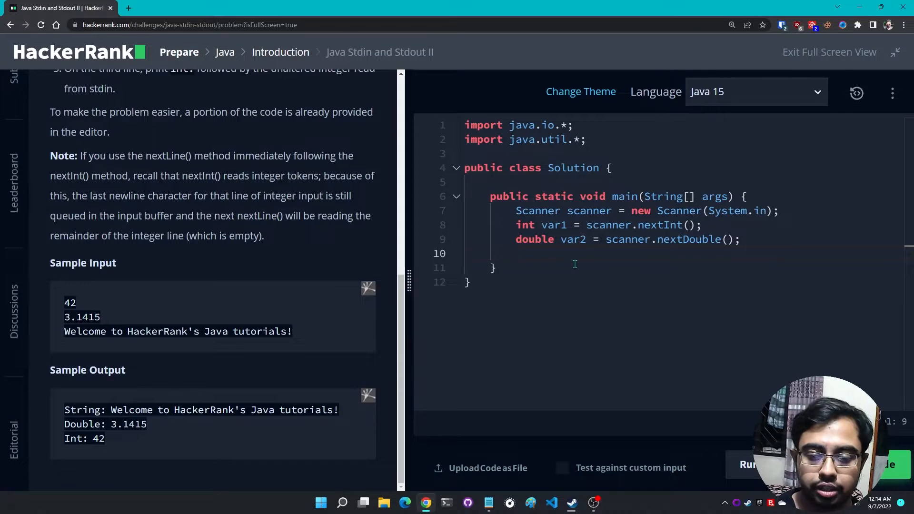
pyautogui.write('String str =')
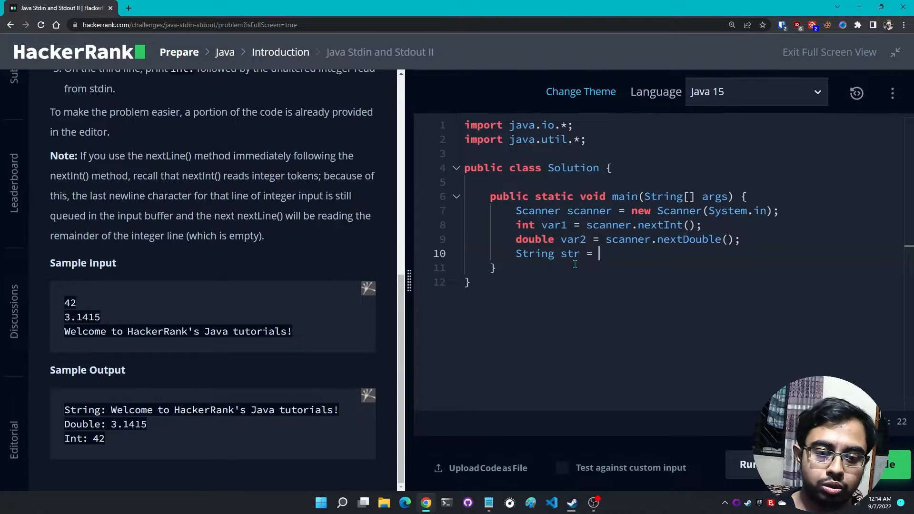
pyautogui.write('scanner.nex')
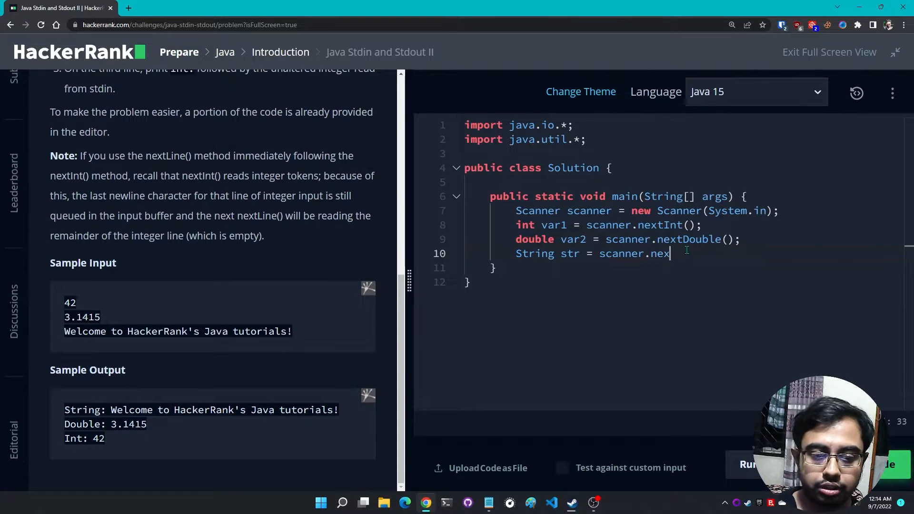
pyautogui.write('t();')
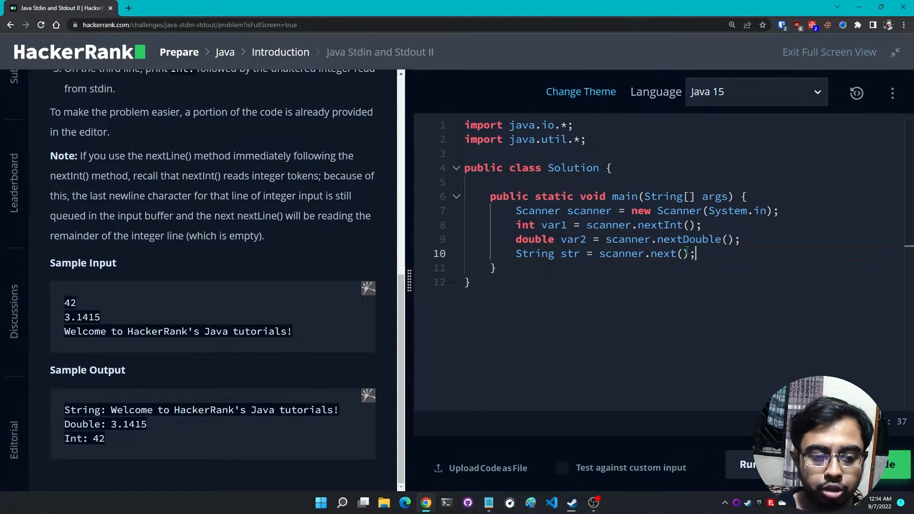
pyautogui.press('enter')
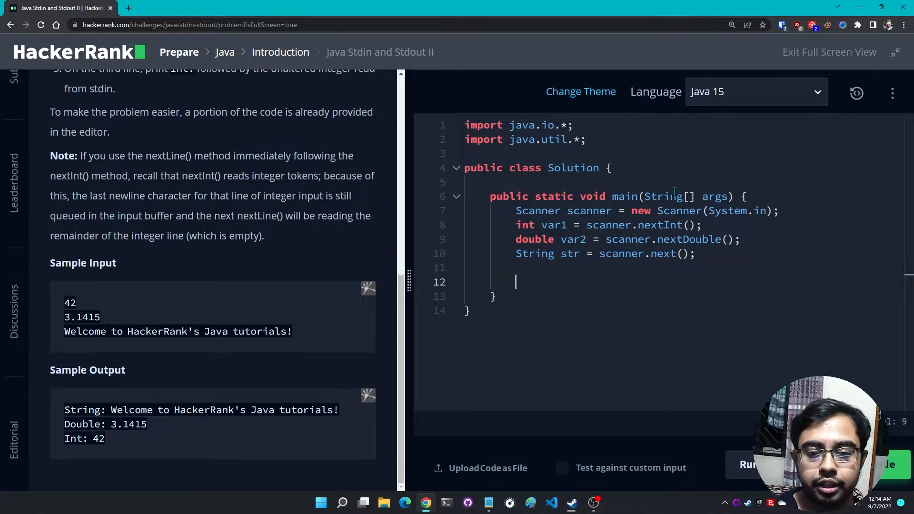
pyautogui.press('enter')
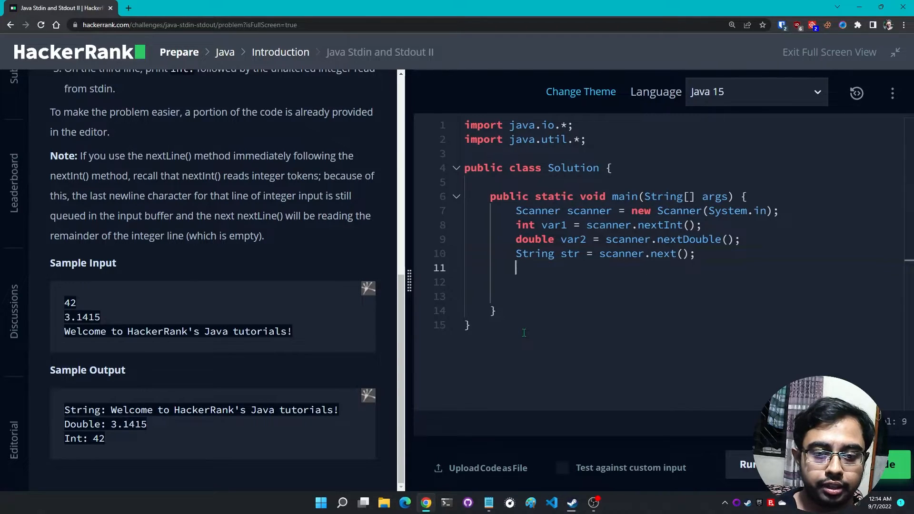
pyautogui.press('enter')
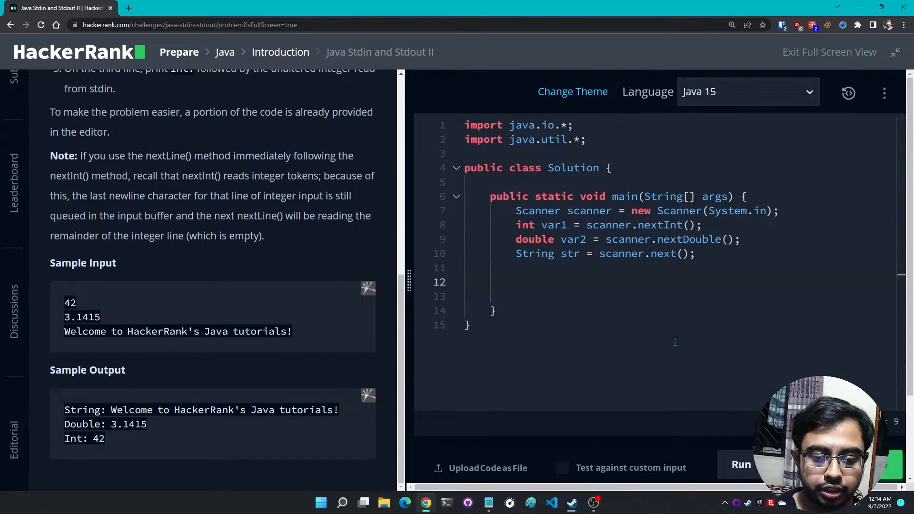
# Run the input-only code; both sample test cases return Wrong Answer
pyautogui.click(741, 464)
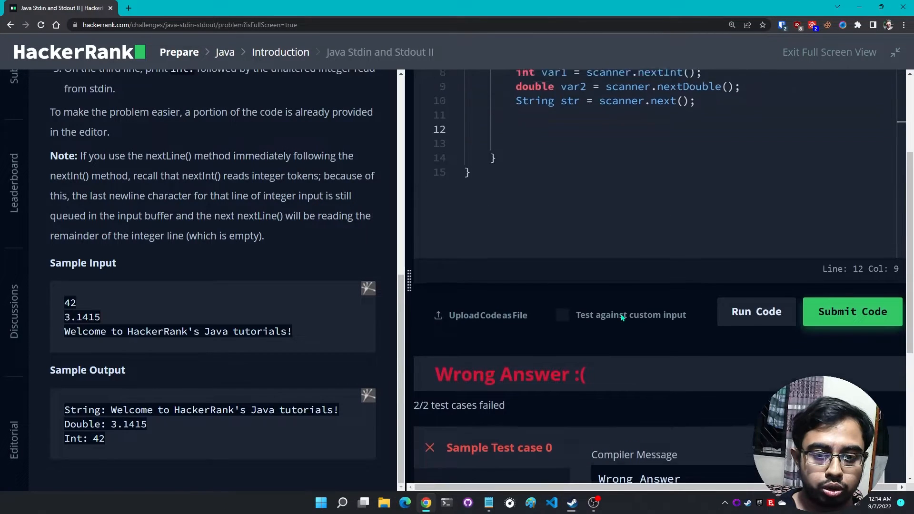
pyautogui.scroll(-3)
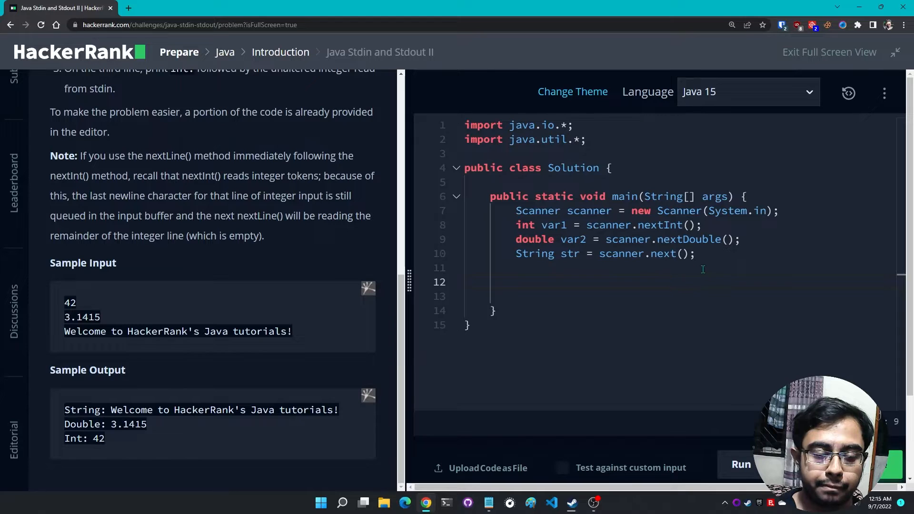
pyautogui.click(852, 360)
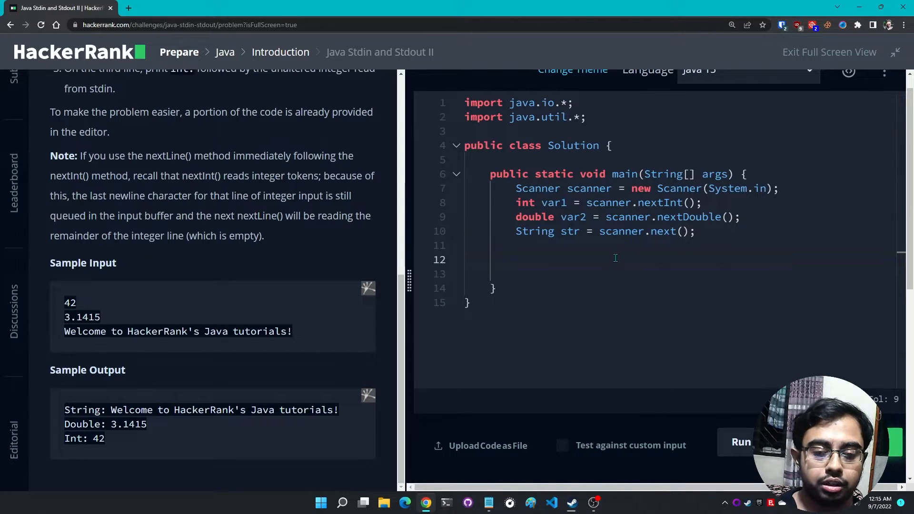
pyautogui.moveTo(702, 296)
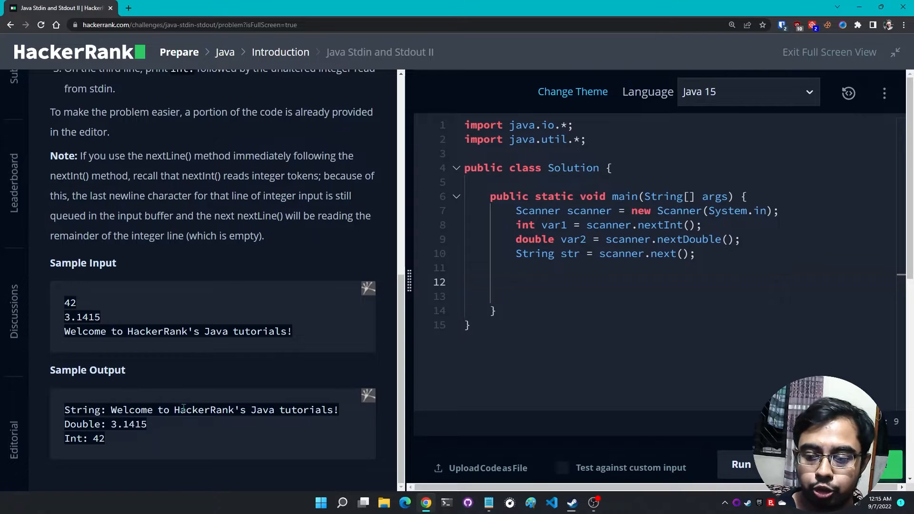
# Print "String: " + str with System.out.println
pyautogui.write('System')
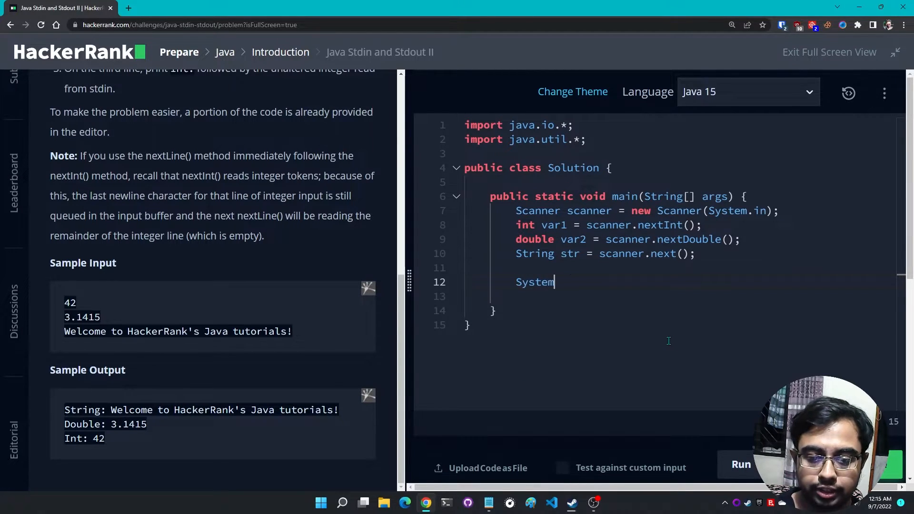
pyautogui.write('.out.println')
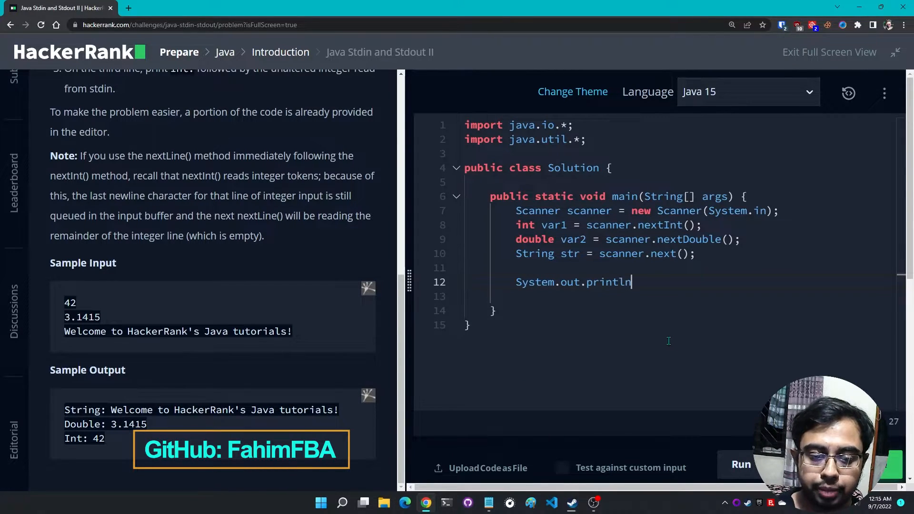
pyautogui.write('("")')
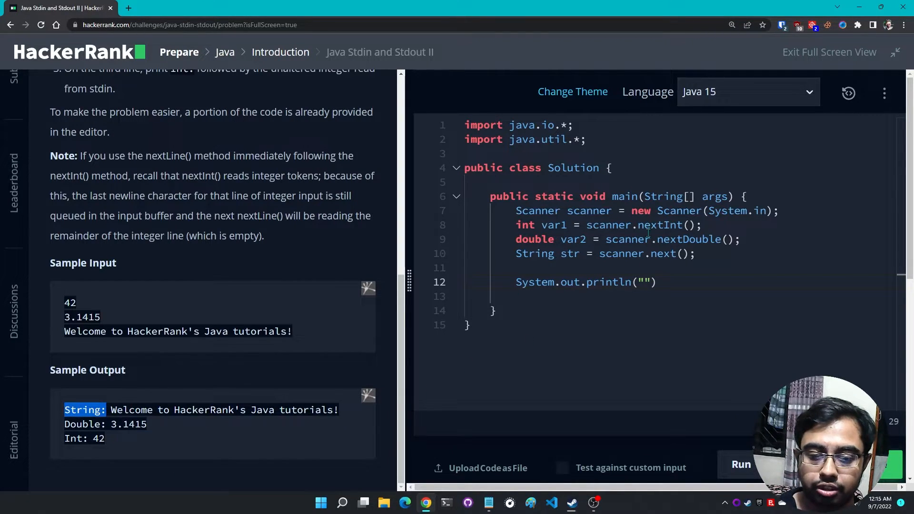
pyautogui.write('St')
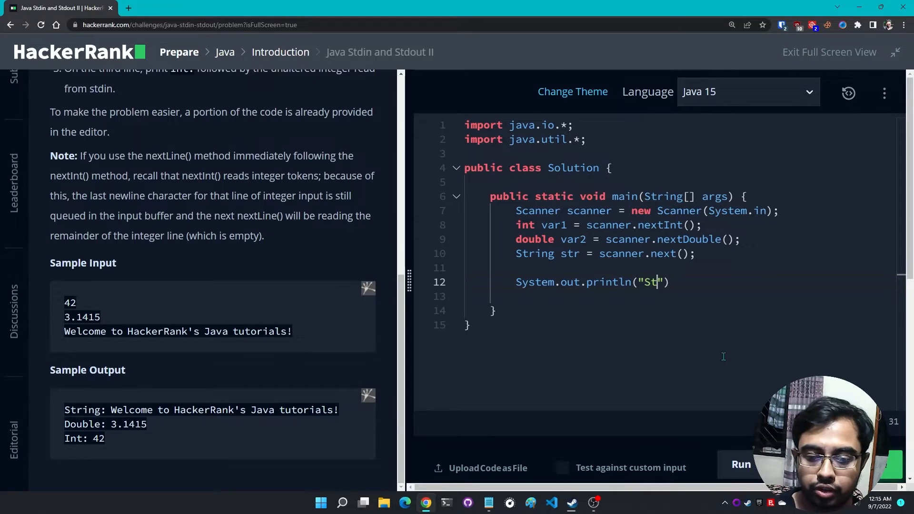
pyautogui.write('ring:')
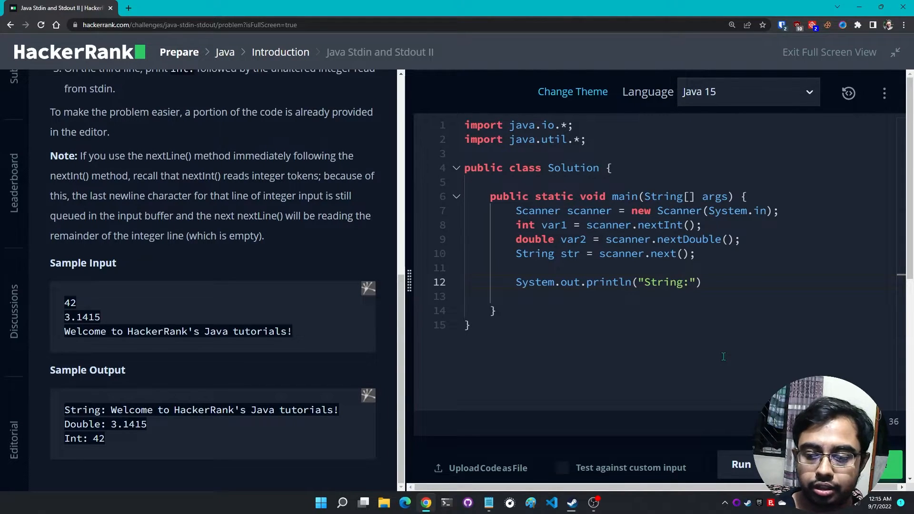
pyautogui.write('" "')
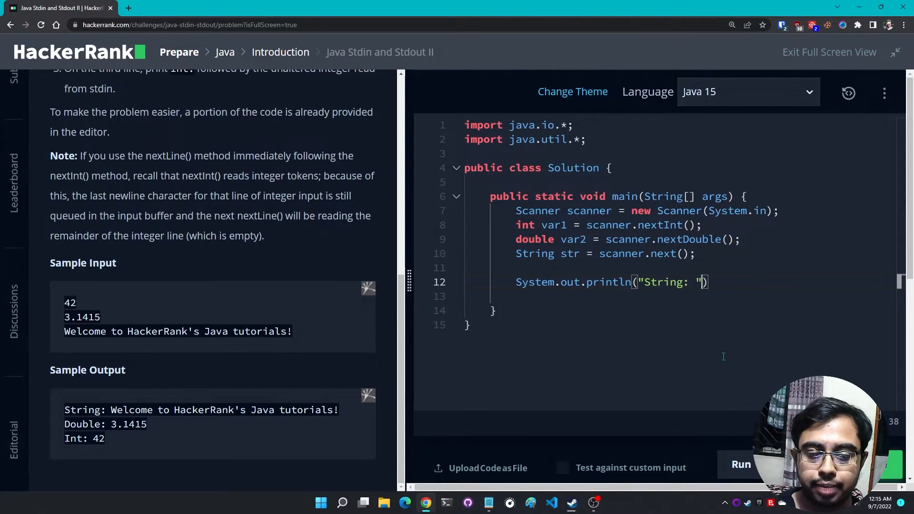
pyautogui.write('+')
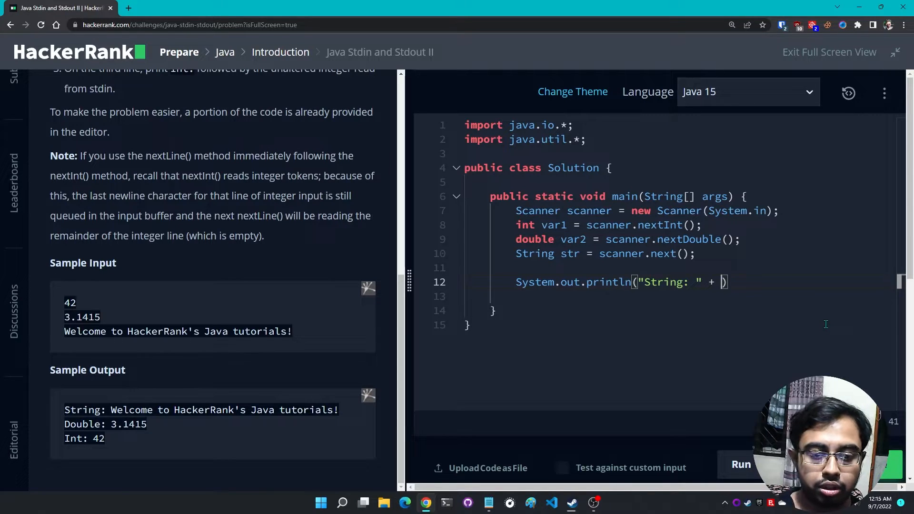
pyautogui.write('str);')
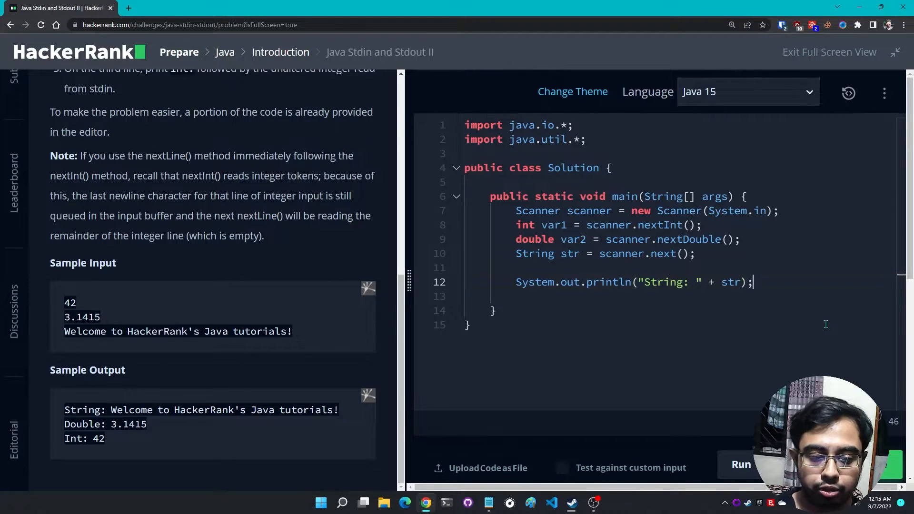
# Print "Double: " + var2 on the next line
pyautogui.write('System')
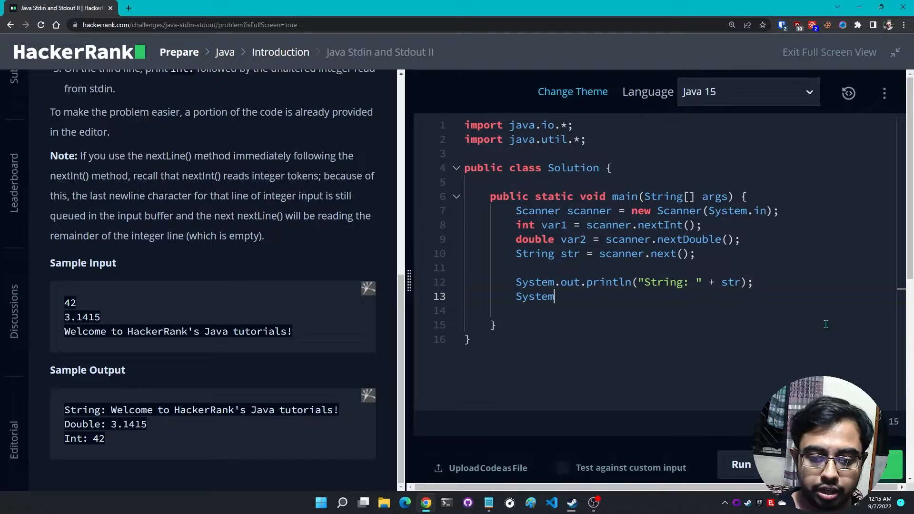
pyautogui.write('.out.printl')
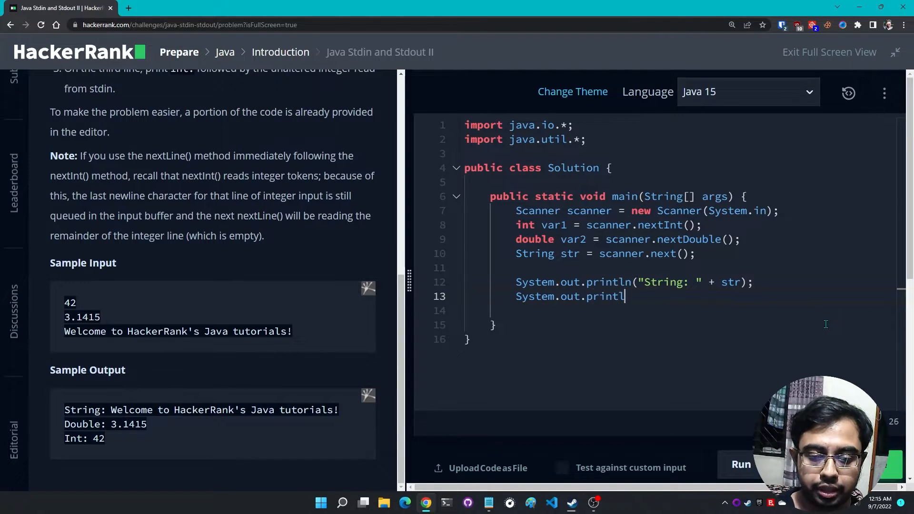
pyautogui.write('n("")')
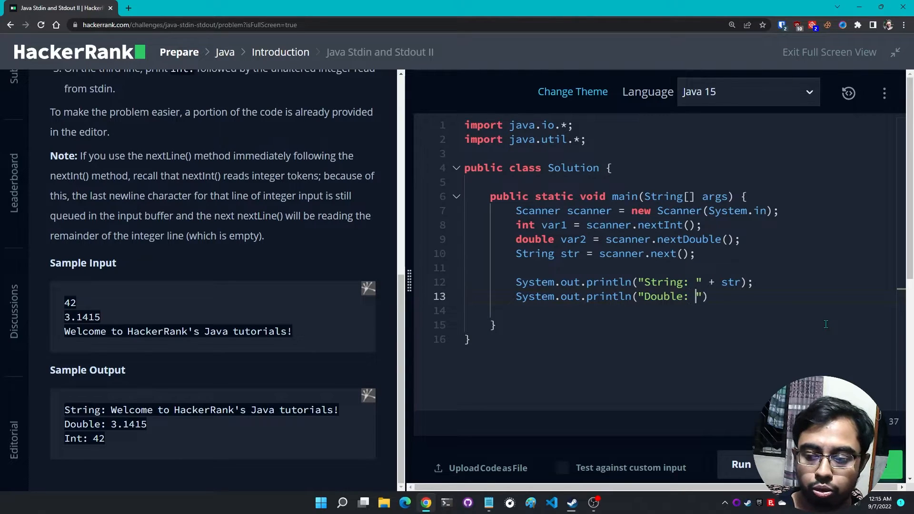
pyautogui.write('+ var2')
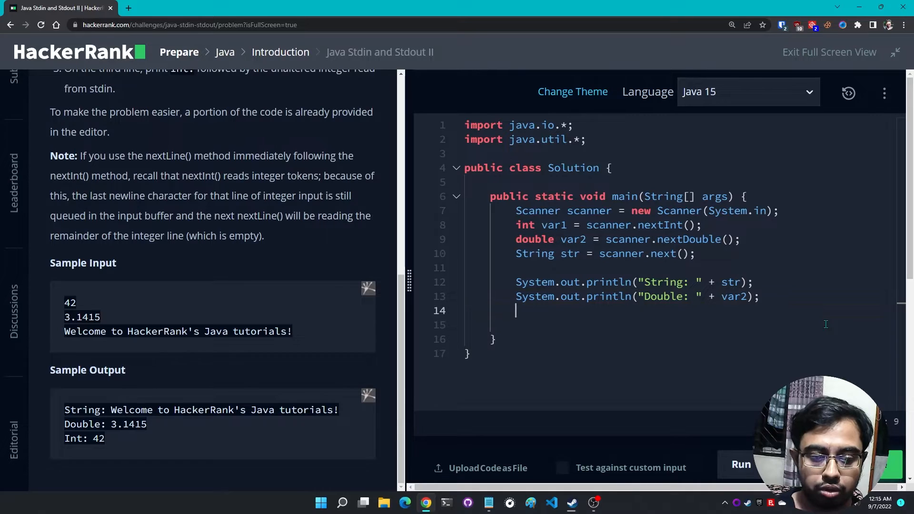
# Print "Int: " + var1 on the final output line
pyautogui.write('System.')
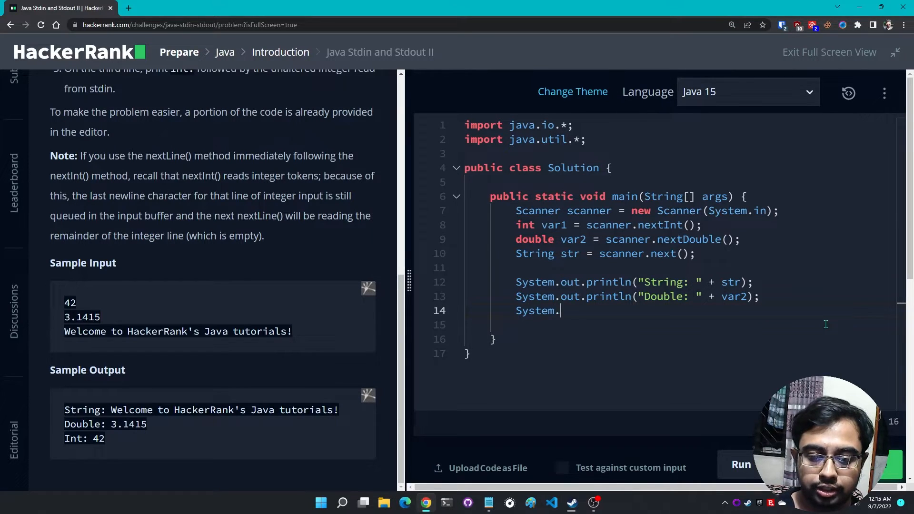
pyautogui.write('out.println')
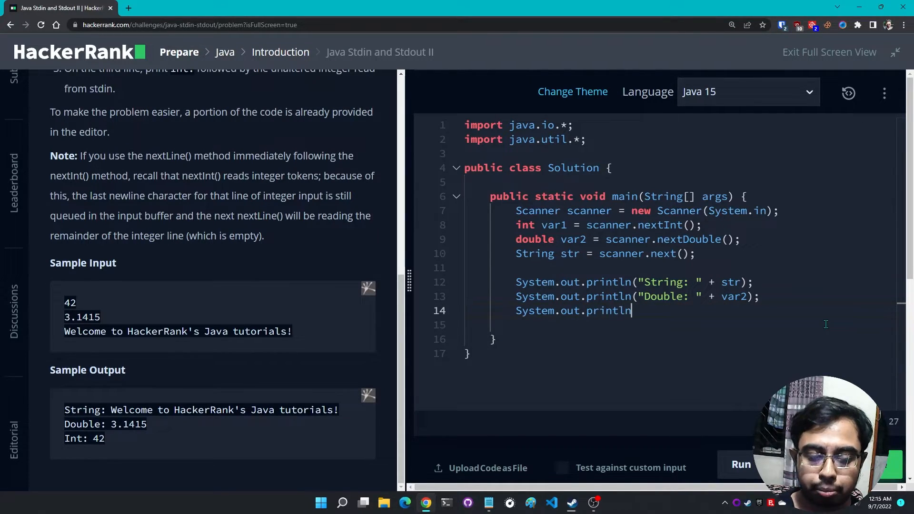
pyautogui.write('("")')
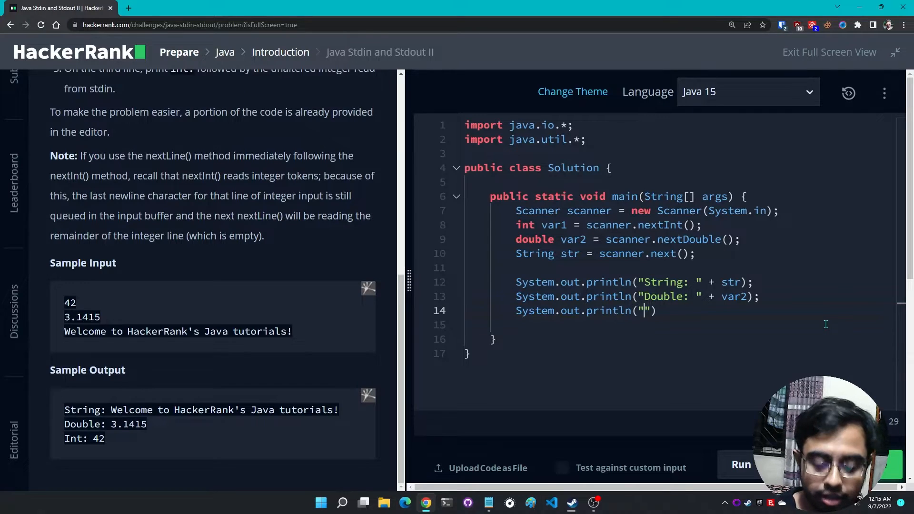
pyautogui.write('Int:')
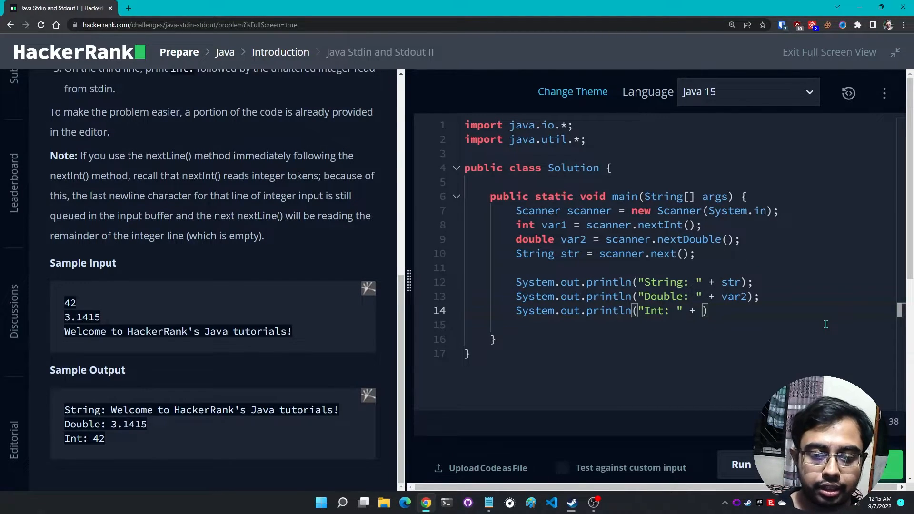
pyautogui.write('var1')
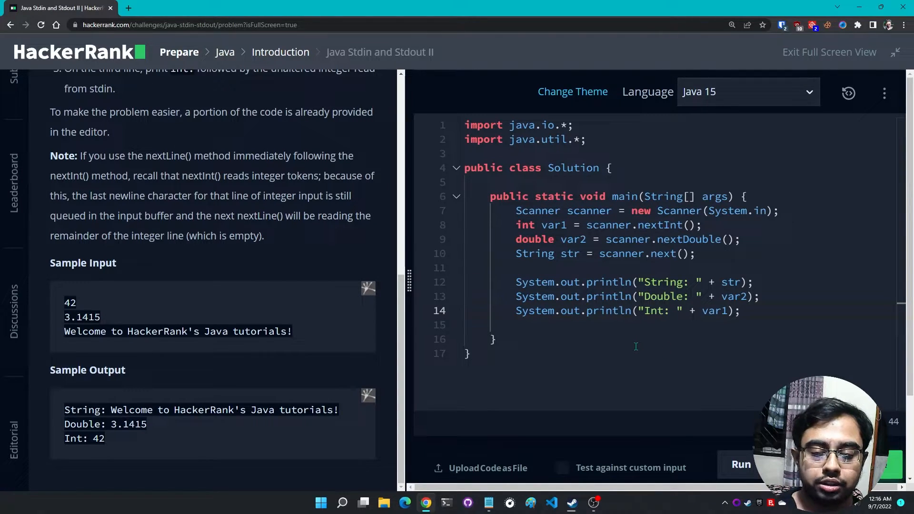
# Insert scanner.nextLine() after the nextDouble read and rerun; tests still fail
pyautogui.click(741, 464)
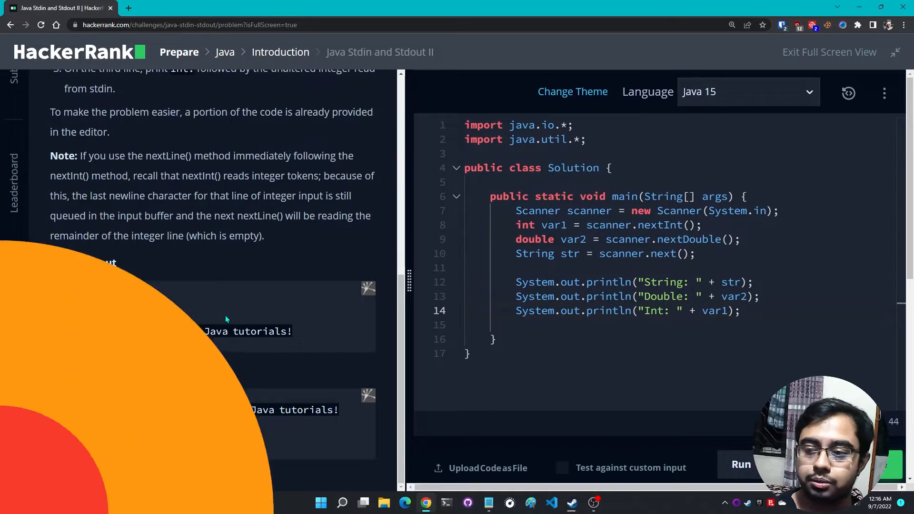
pyautogui.scroll(-3)
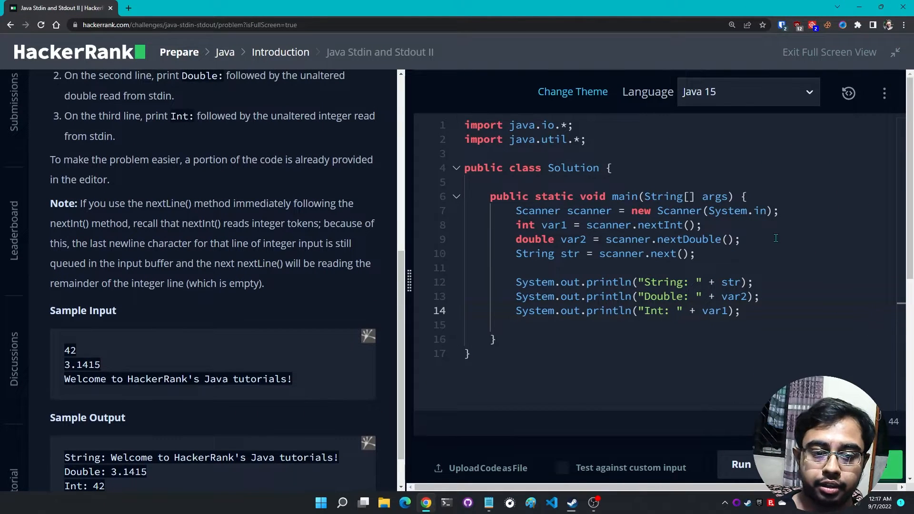
pyautogui.press('Enter')
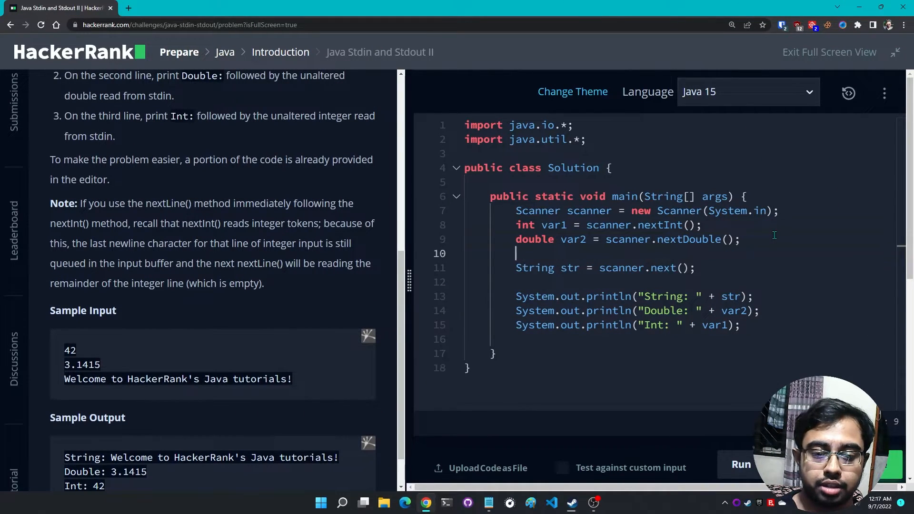
pyautogui.write('scanner.next')
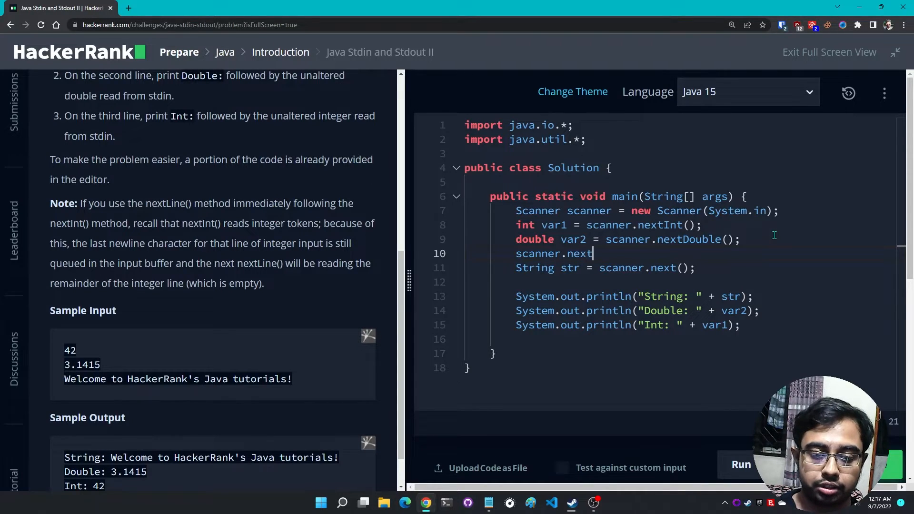
pyautogui.write('Line();')
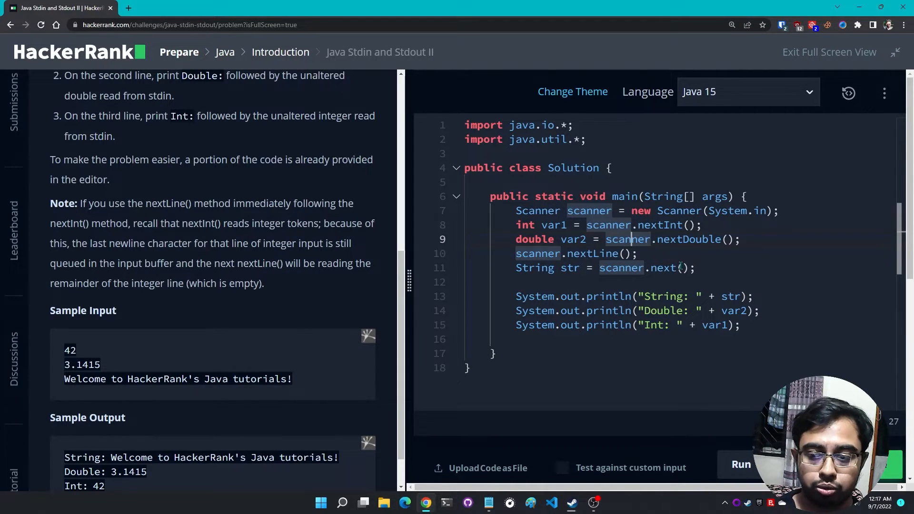
pyautogui.click(741, 464)
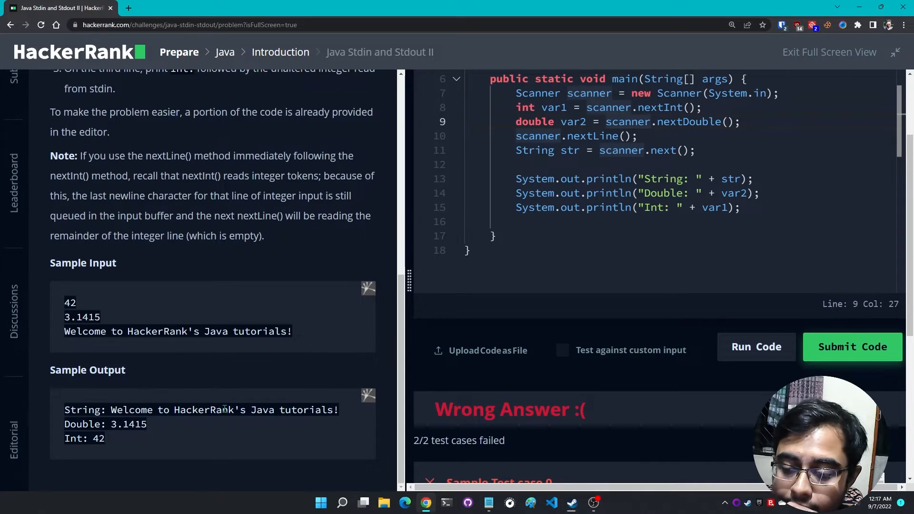
pyautogui.moveTo(197, 355)
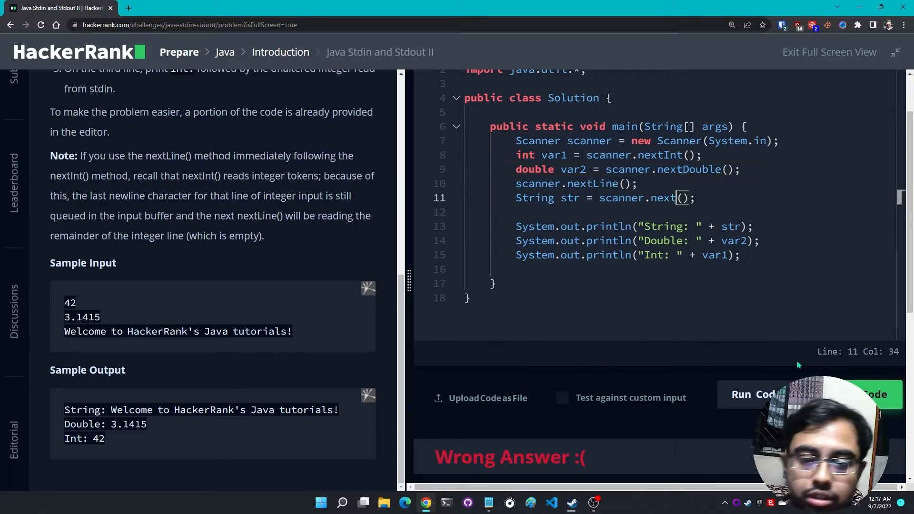
# Change the String read from scanner.next() to scanner.nextLine() and submit the code
pyautogui.doubleClick(664, 198)
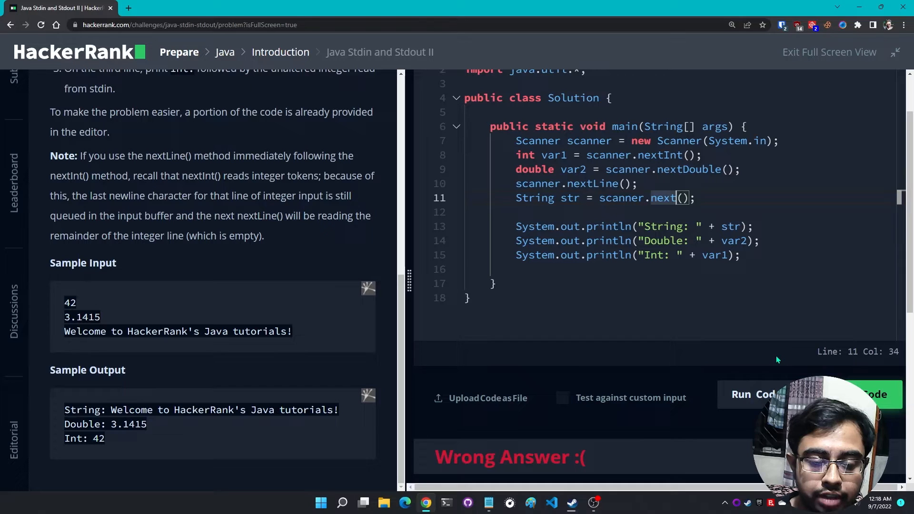
pyautogui.write('Line')
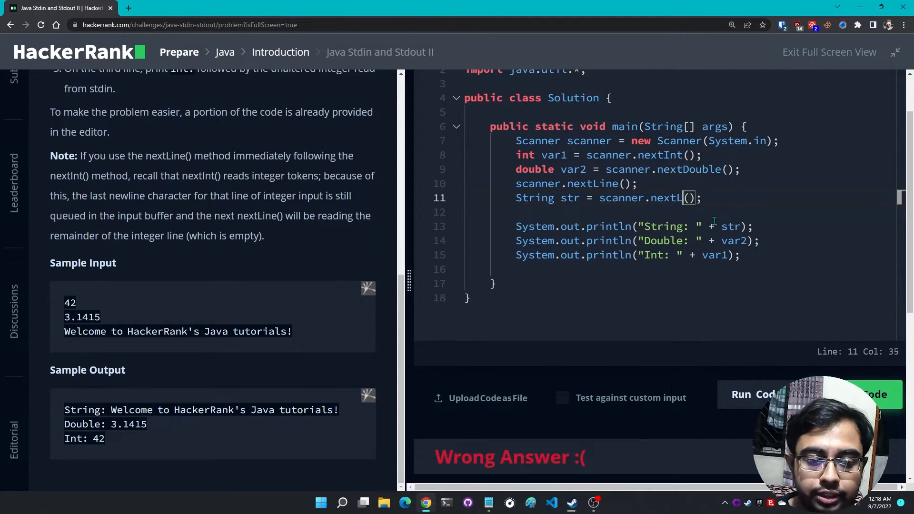
pyautogui.press('Backspace')
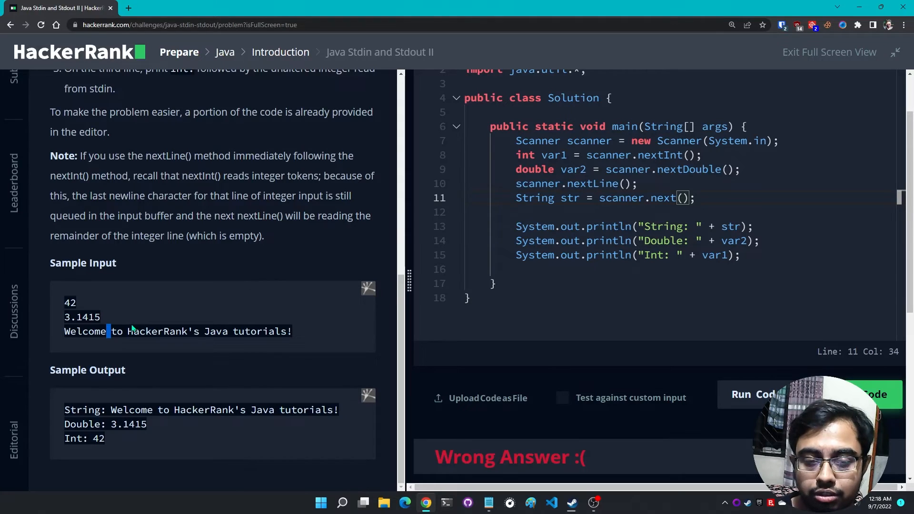
pyautogui.moveTo(108, 332); pyautogui.dragTo(291, 331)
pyautogui.write('Line')
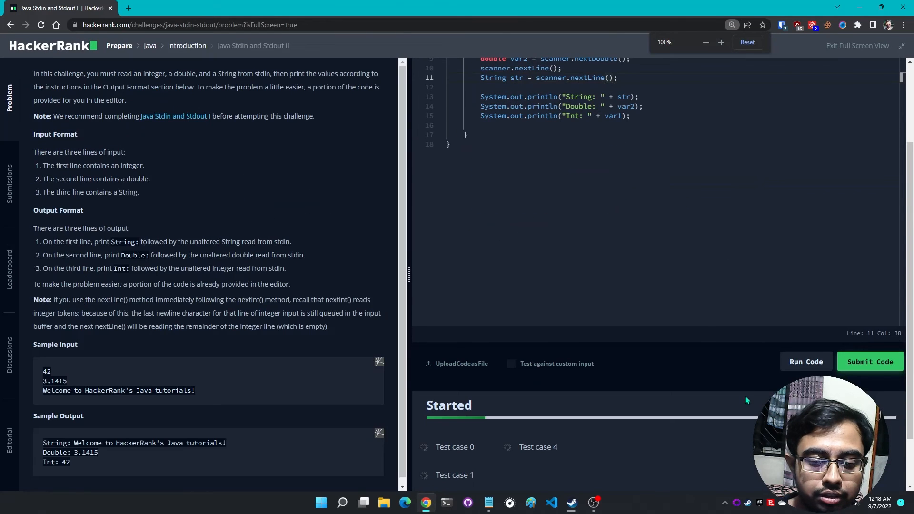
# Review the Success results for test cases 0–4, then return to the code
pyautogui.click(805, 362)
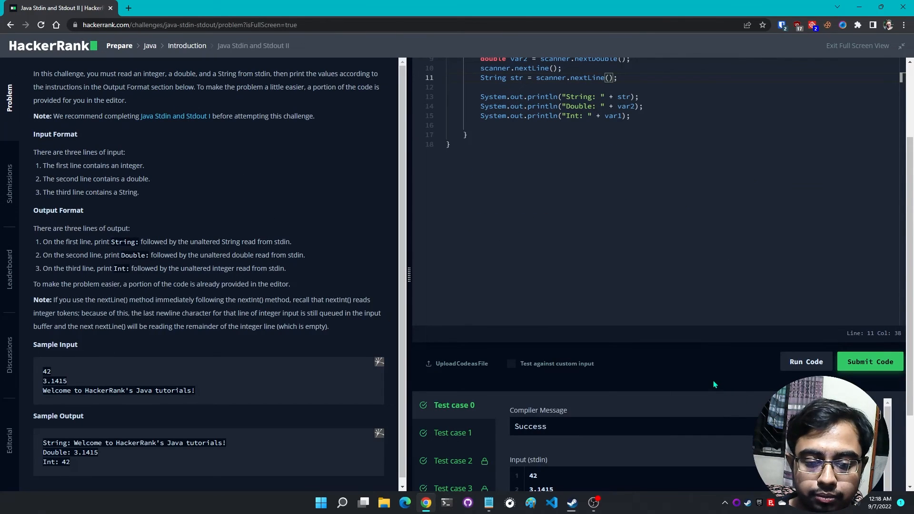
pyautogui.scroll(-3)
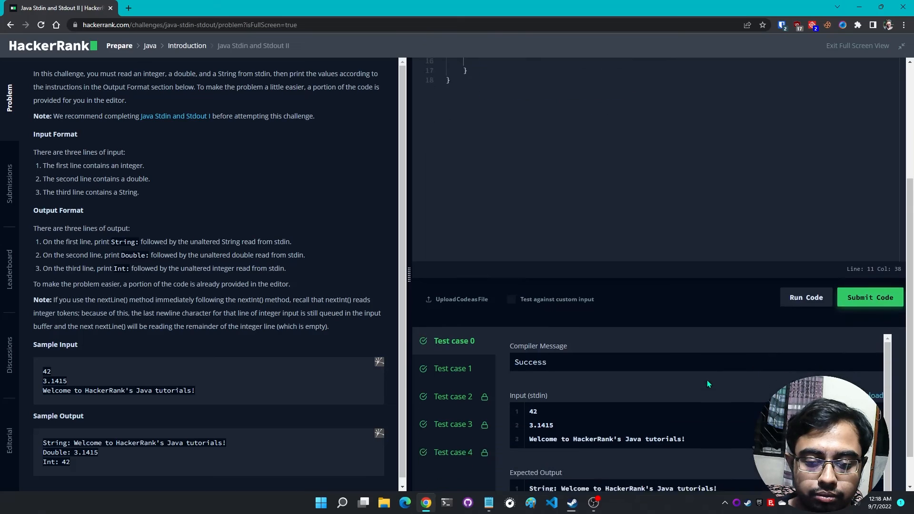
pyautogui.click(869, 297)
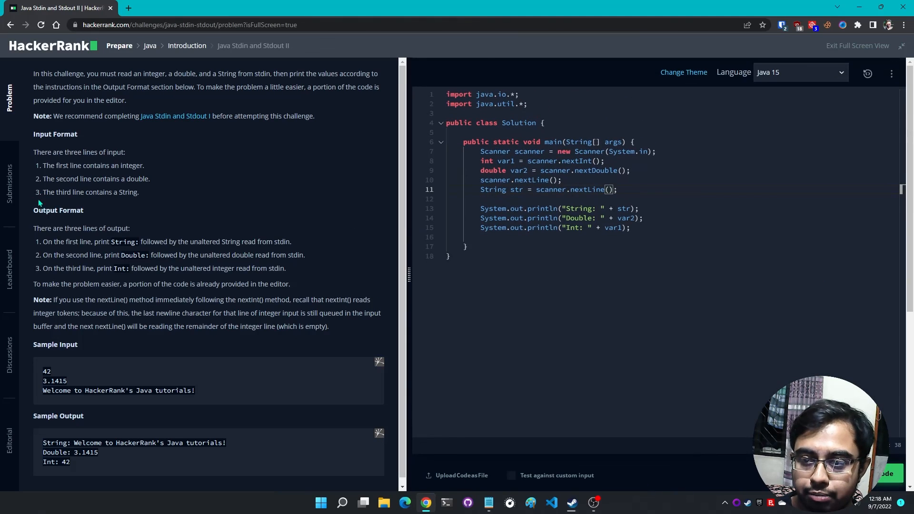
pyautogui.moveTo(342, 237)
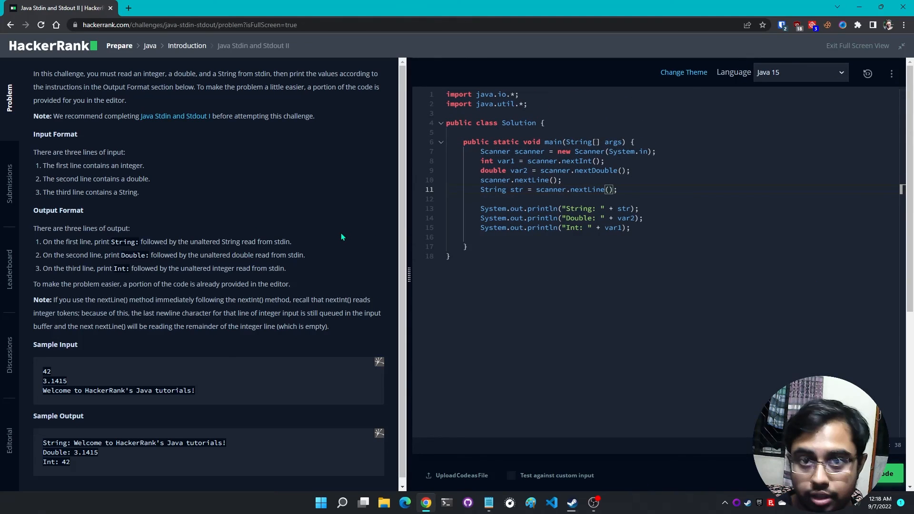